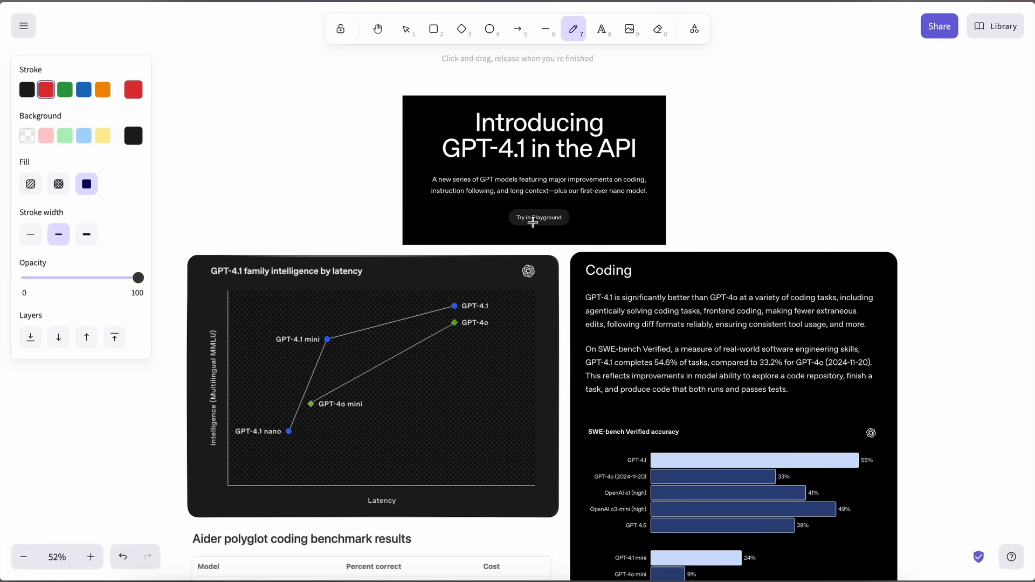
Draw red underlines under GPT-4.1 in the heading and the GPT-4.1, mini and nano chart labels.
{"action": "left_click_drag", "start_coordinate": [470, 166], "coordinate": [516, 166]}
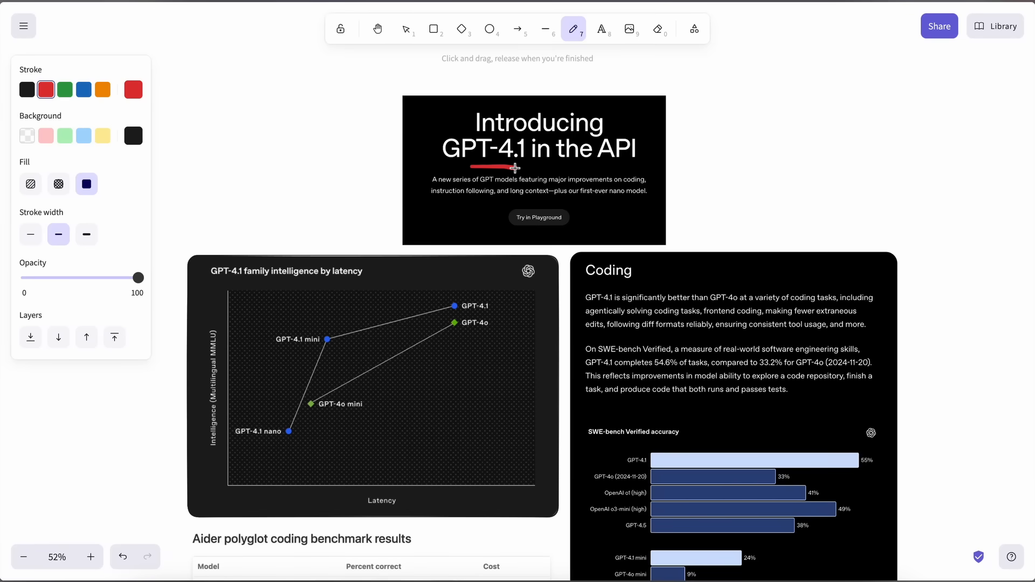
{"action": "scroll", "scroll_direction": "down", "scroll_amount": 3}
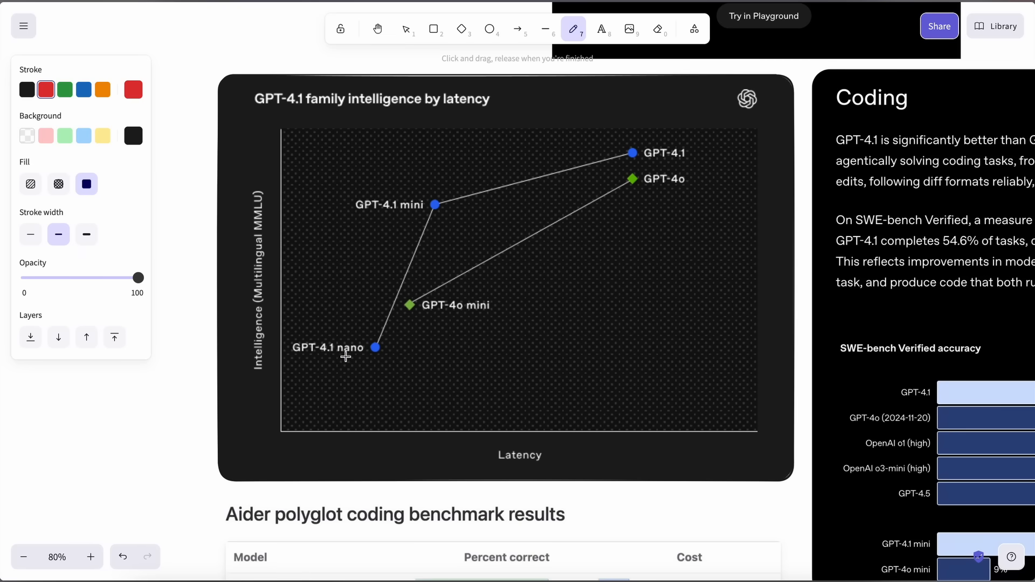
{"action": "left_click_drag", "start_coordinate": [302, 362], "coordinate": [346, 362]}
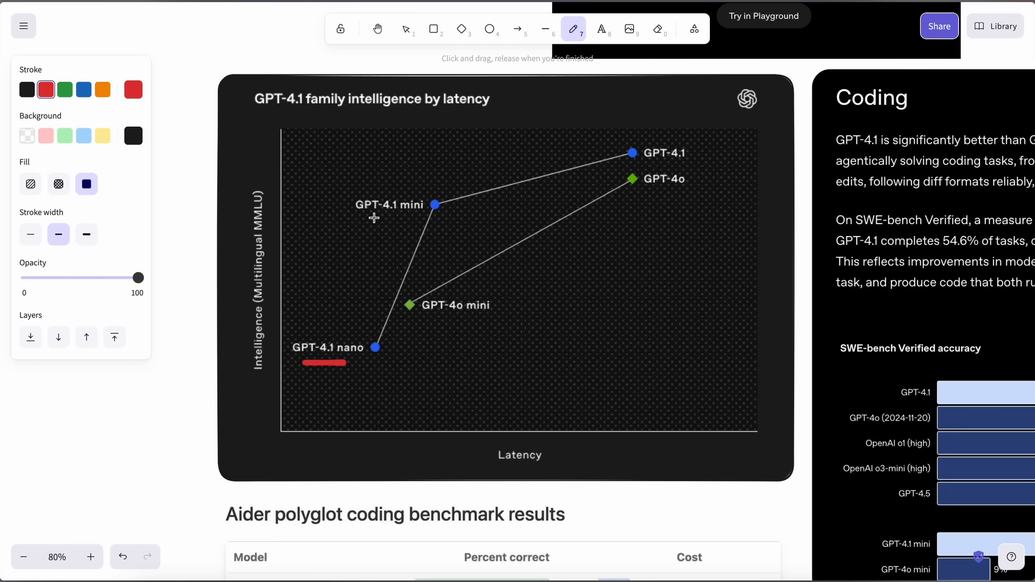
{"action": "left_click_drag", "start_coordinate": [373, 219], "coordinate": [402, 218]}
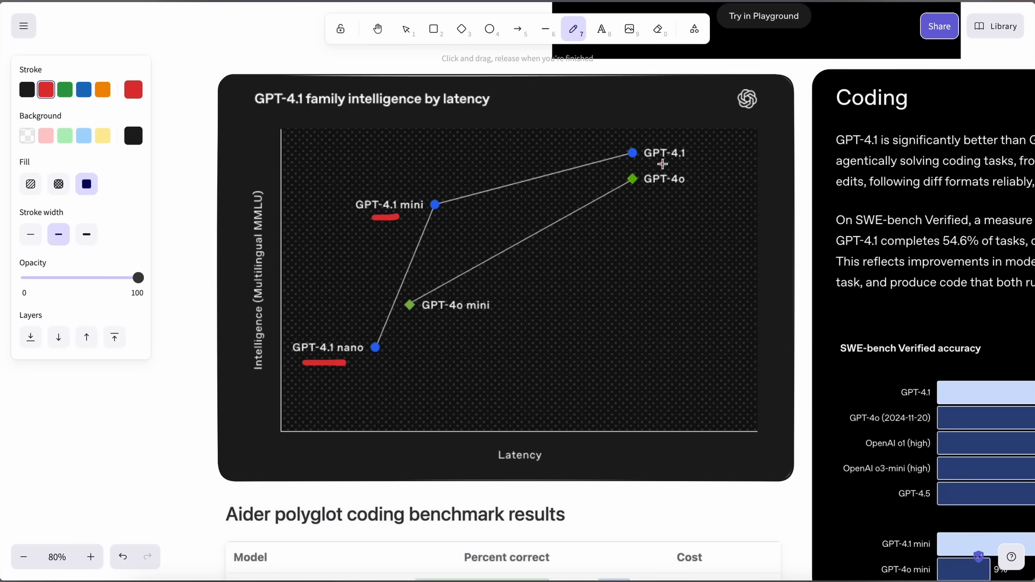
{"action": "left_click_drag", "start_coordinate": [643, 162], "coordinate": [689, 163]}
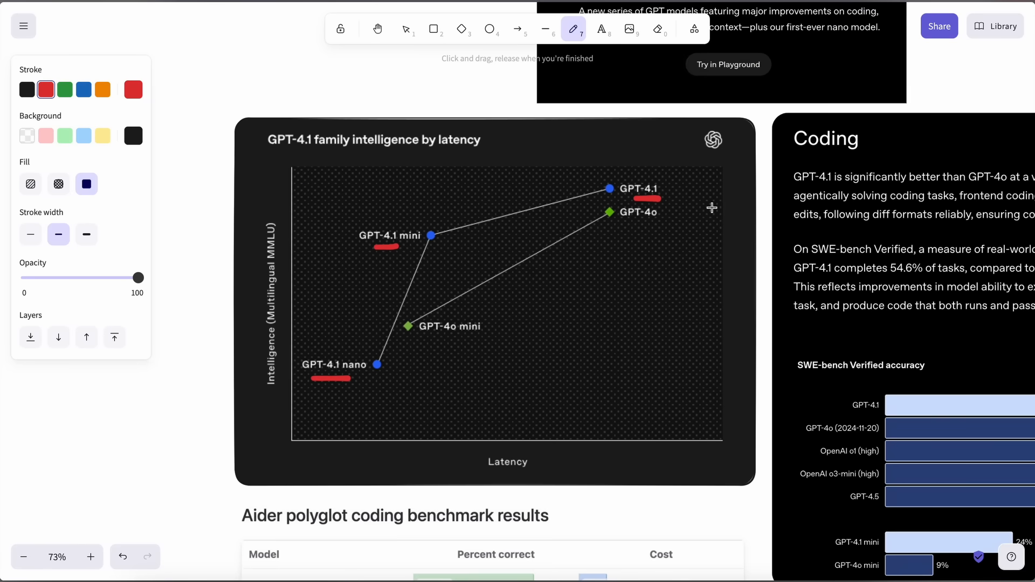
{"action": "mouse_move", "coordinate": [395, 302]}
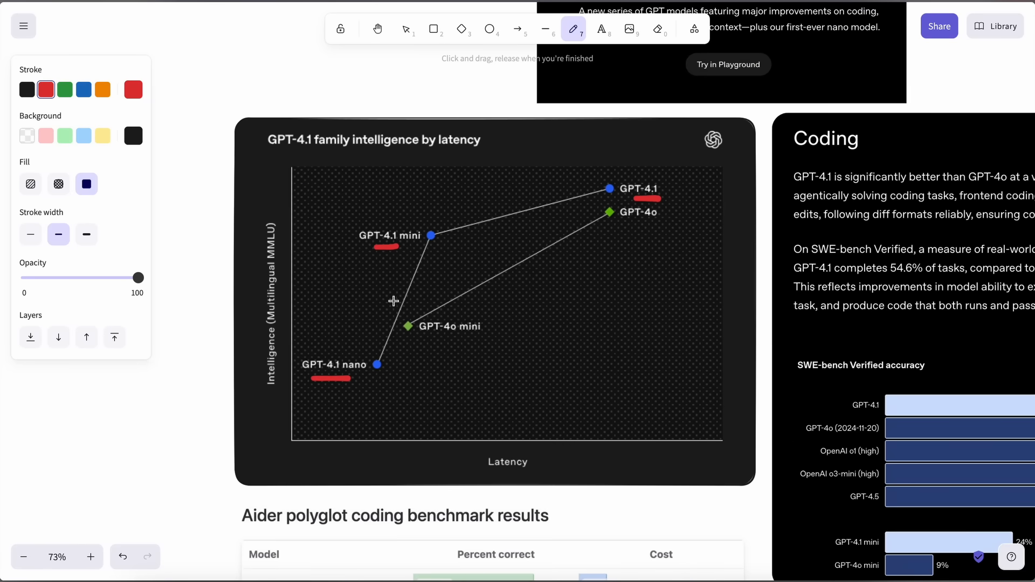
{"action": "mouse_move", "coordinate": [472, 278]}
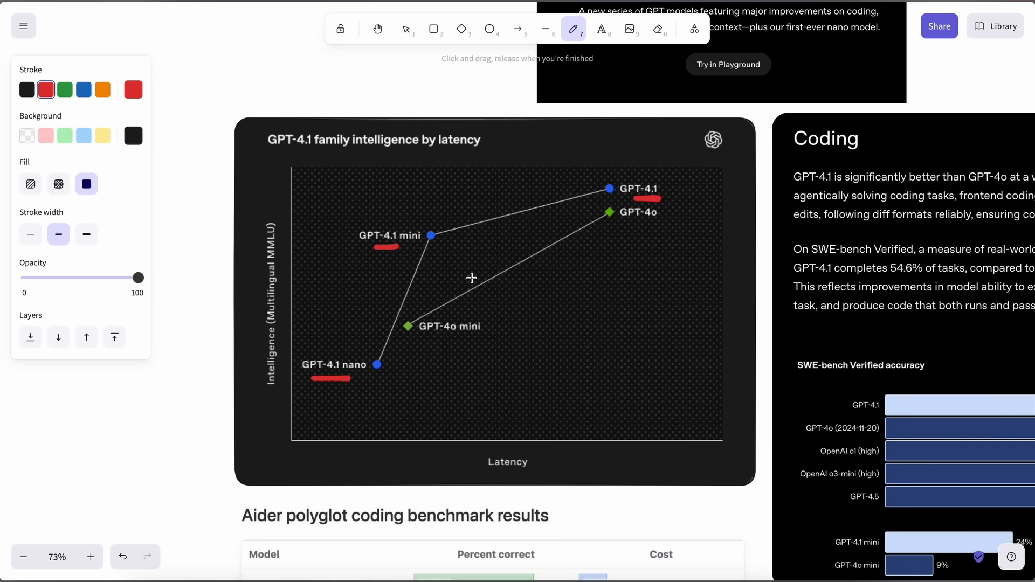
{"action": "mouse_move", "coordinate": [675, 189]}
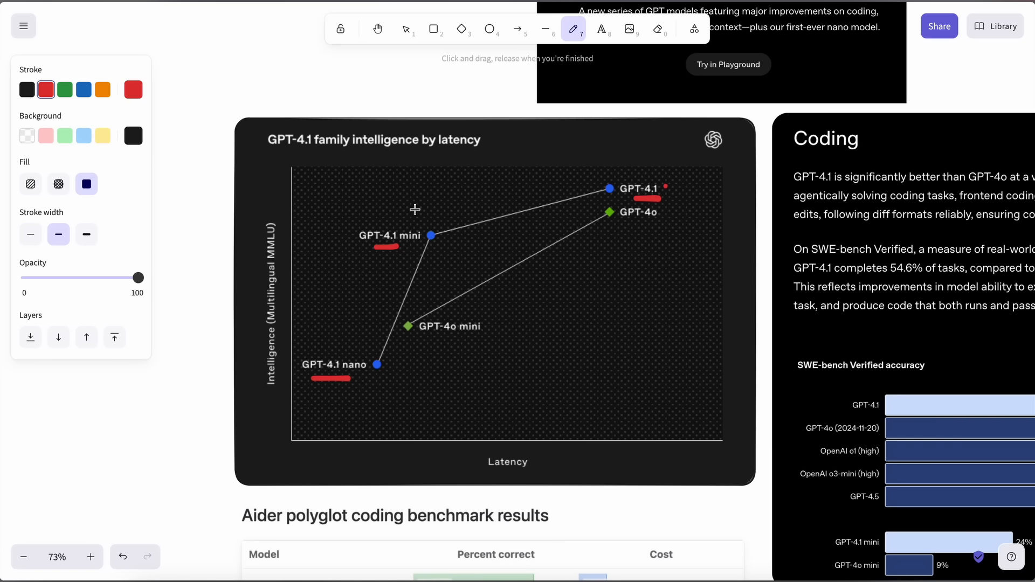
{"action": "mouse_move", "coordinate": [351, 356]}
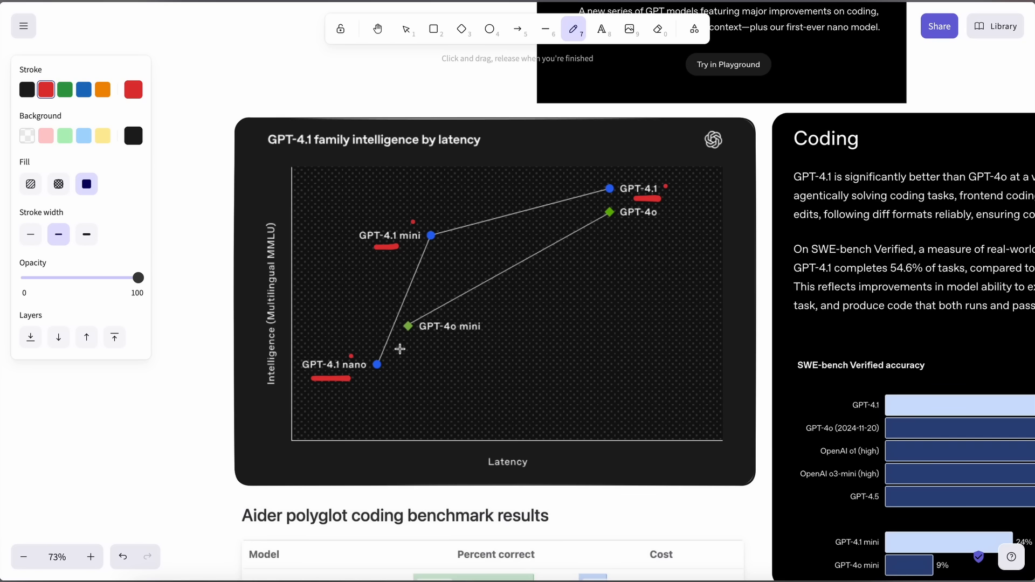
{"action": "mouse_move", "coordinate": [380, 344]}
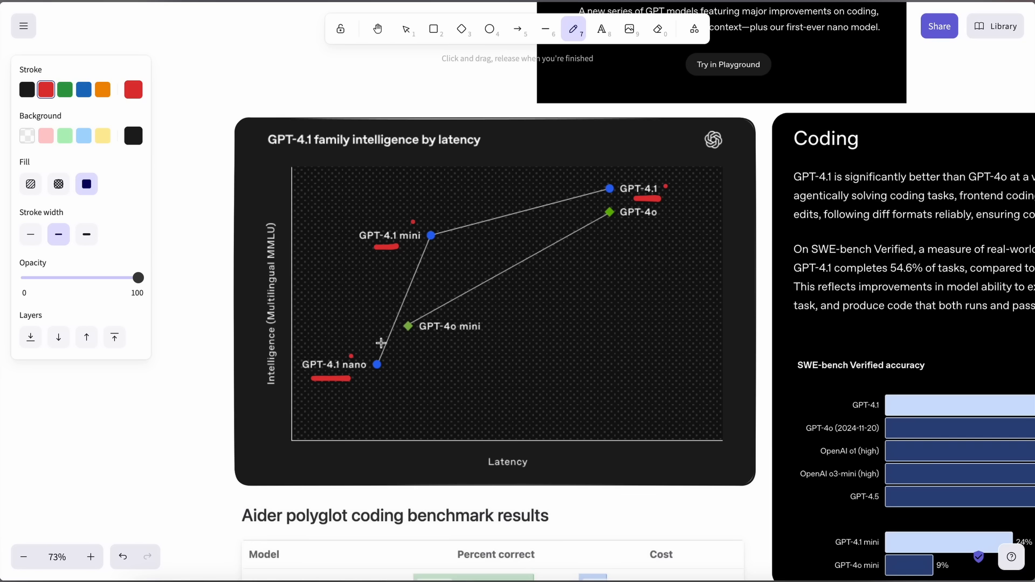
{"action": "mouse_move", "coordinate": [694, 238]}
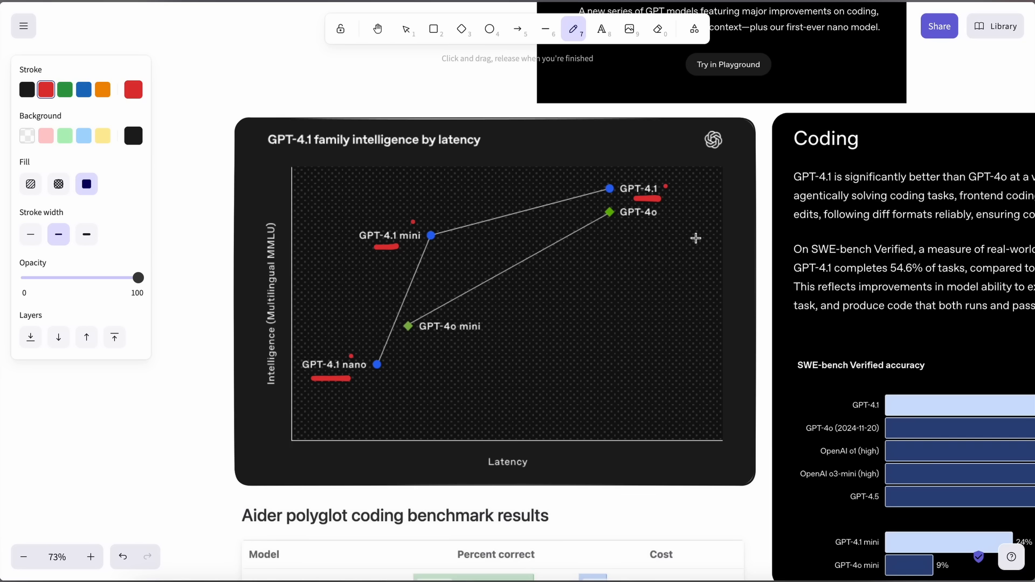
{"action": "mouse_move", "coordinate": [695, 200]}
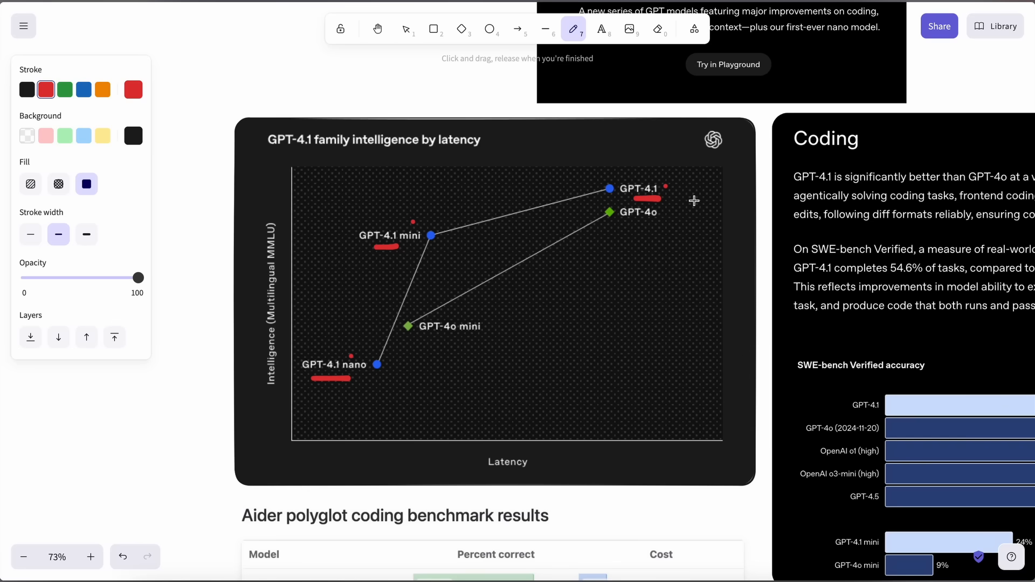
{"action": "mouse_move", "coordinate": [700, 196]}
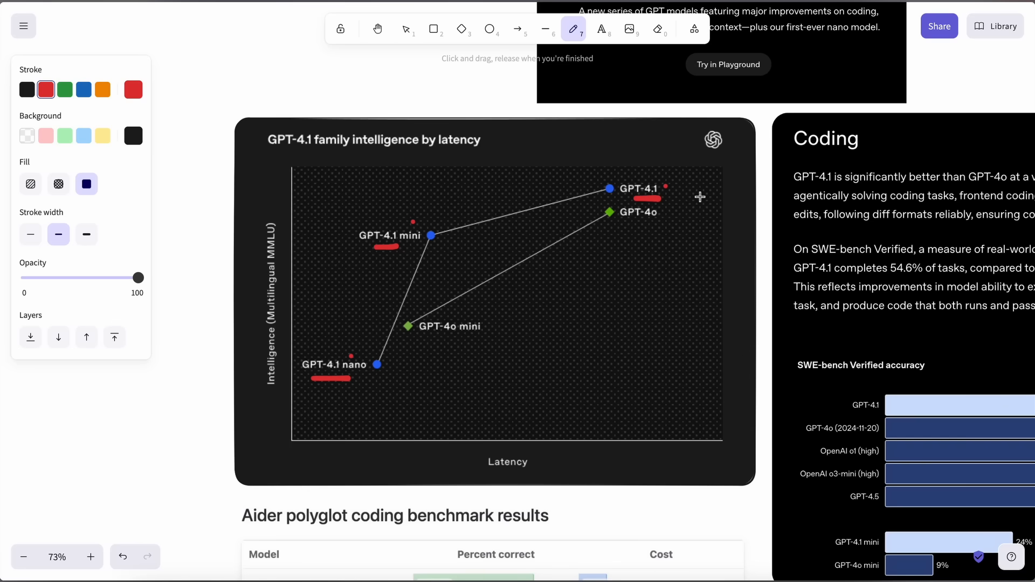
{"action": "mouse_move", "coordinate": [697, 194]}
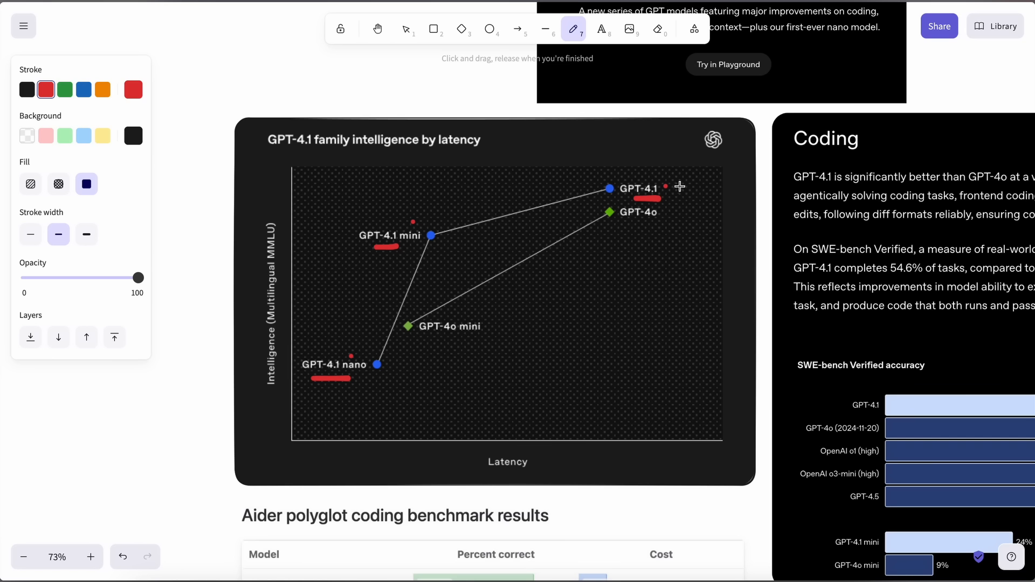
{"action": "mouse_move", "coordinate": [679, 183]}
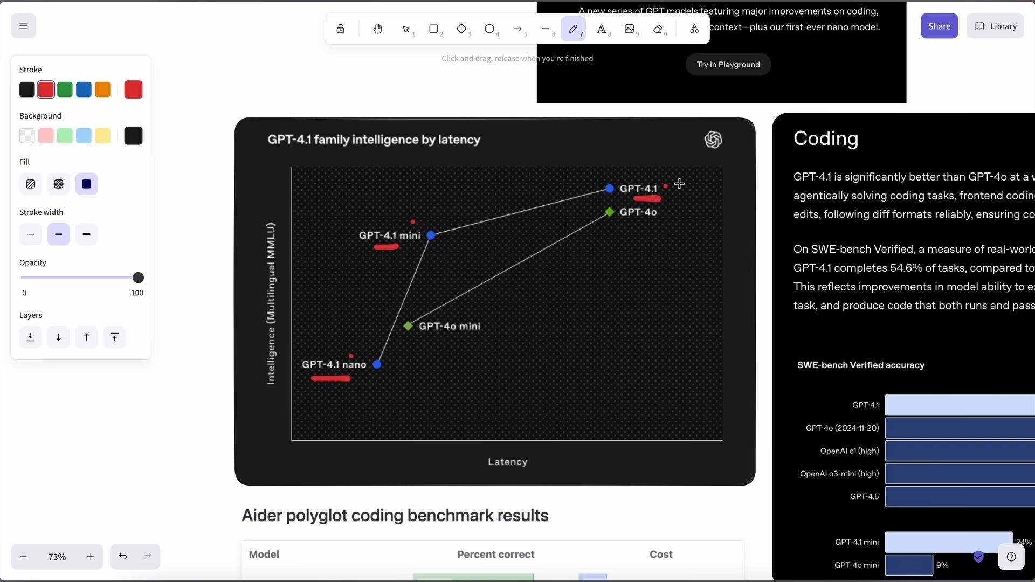
{"action": "mouse_move", "coordinate": [669, 184]}
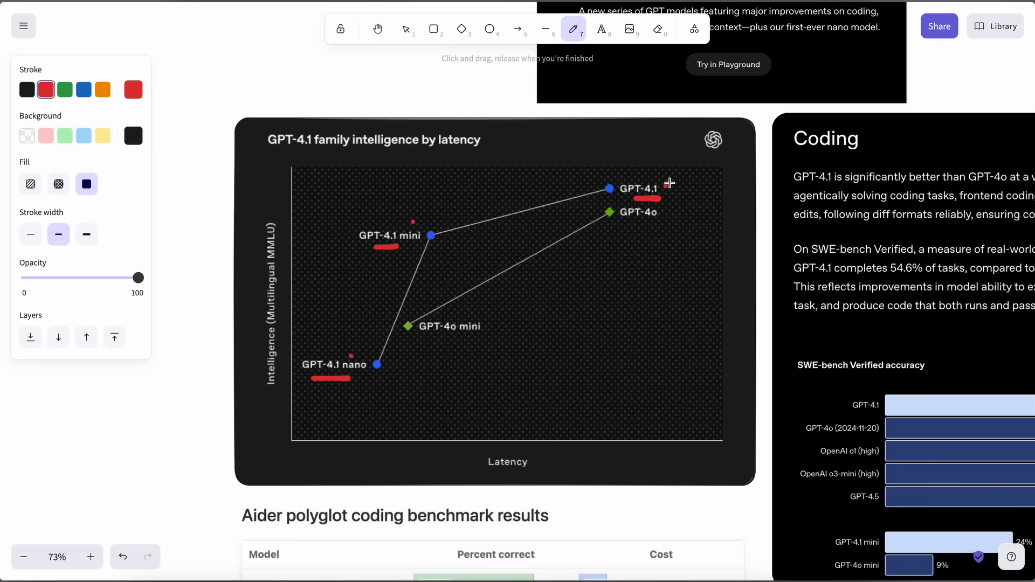
Scroll to the Long Context card and underline both '1 million tokens' phrases in red.
{"action": "scroll", "scroll_direction": "down", "scroll_amount": 3}
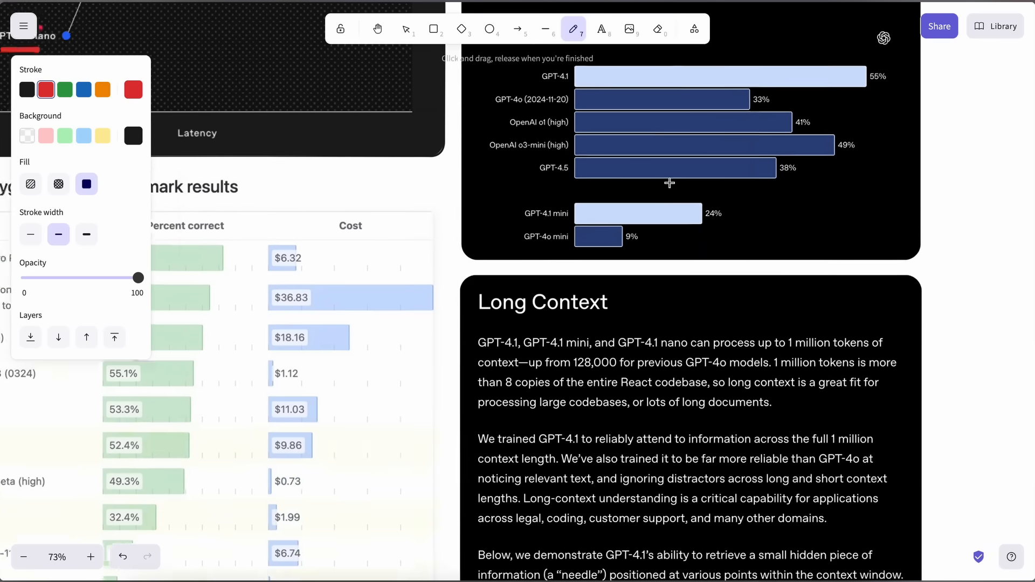
{"action": "scroll", "scroll_direction": "down", "scroll_amount": 3}
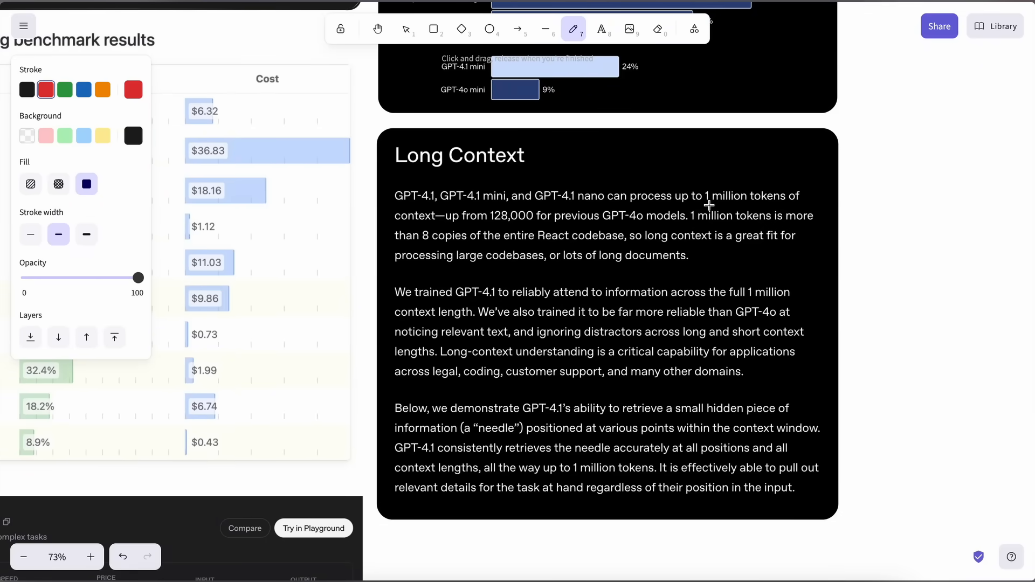
{"action": "left_click_drag", "start_coordinate": [709, 207], "coordinate": [766, 206]}
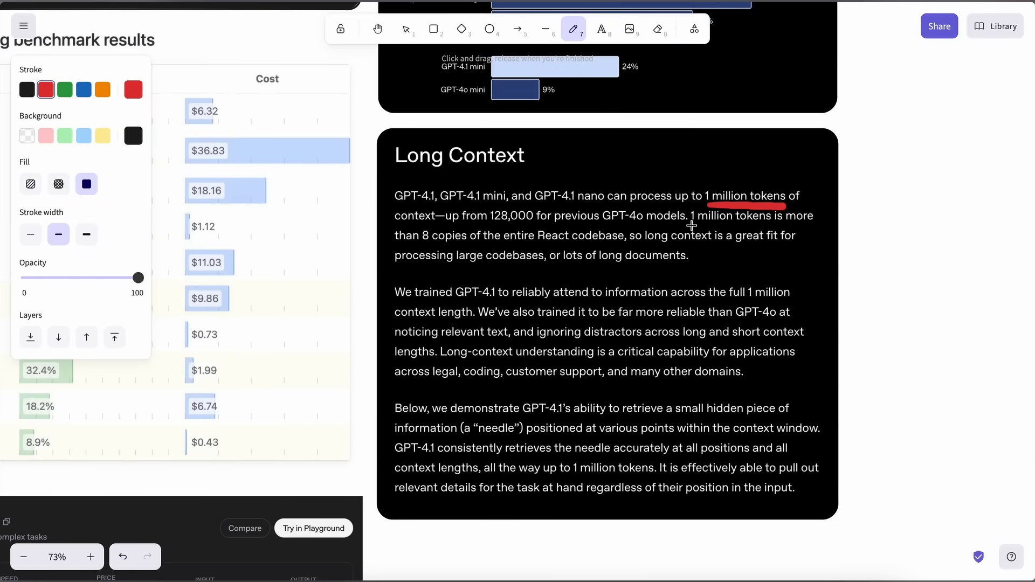
{"action": "left_click_drag", "start_coordinate": [688, 227], "coordinate": [734, 227]}
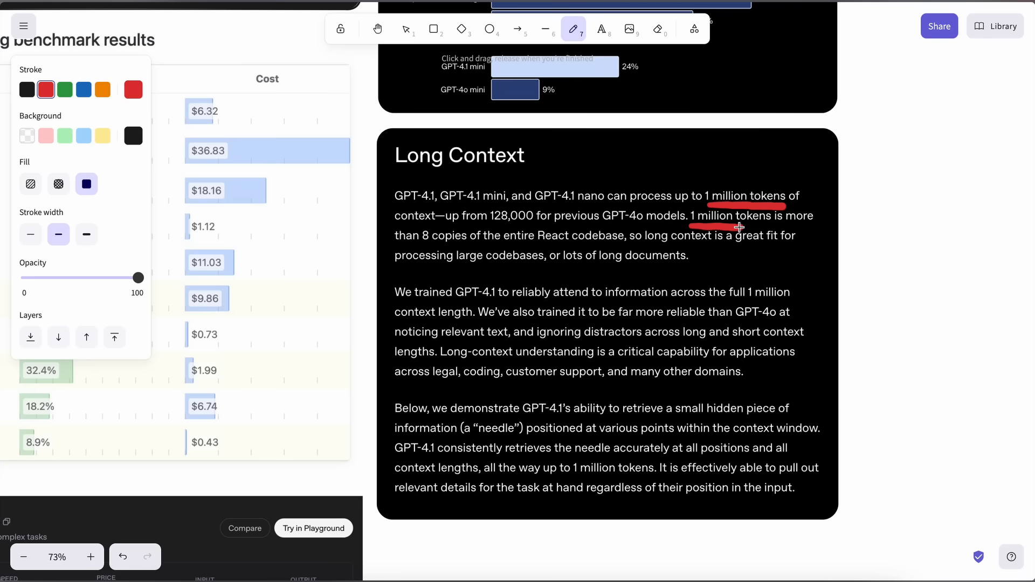
{"action": "left_click_drag", "start_coordinate": [688, 224], "coordinate": [766, 225]}
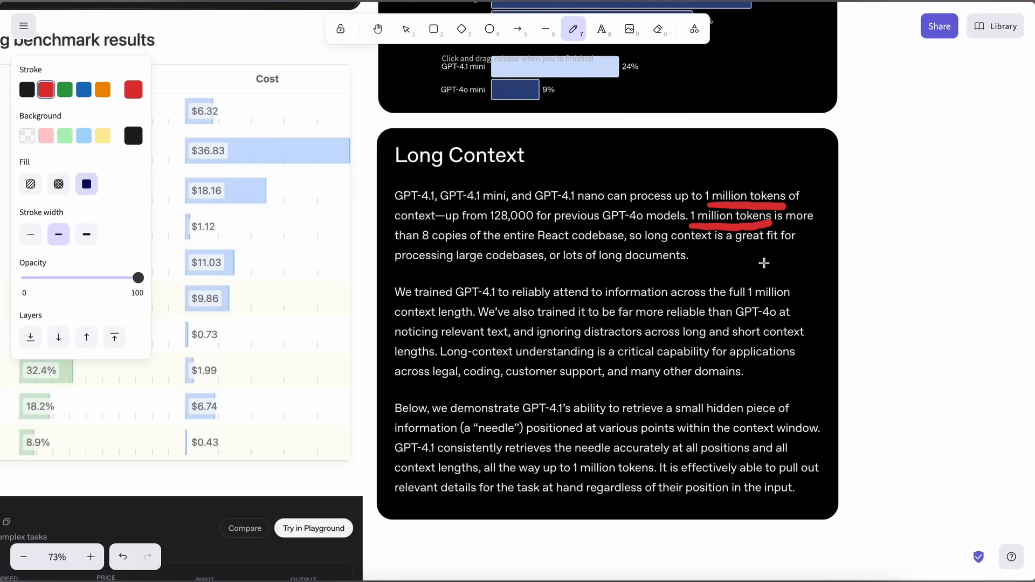
{"action": "mouse_move", "coordinate": [754, 277]}
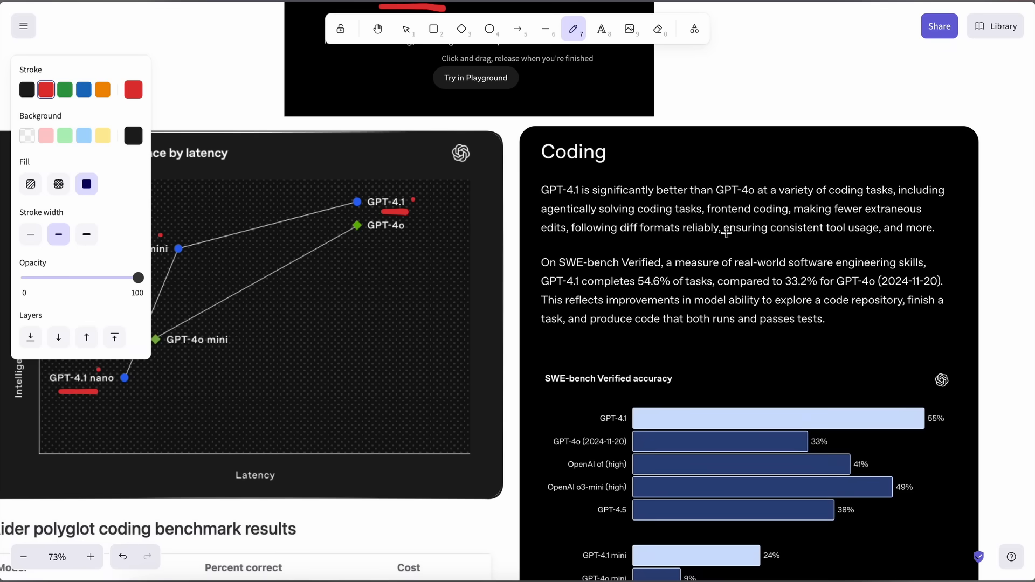
Draw a red underline under GPT-4o in the first sentence of the Coding paragraph.
{"action": "left_click_drag", "start_coordinate": [713, 196], "coordinate": [752, 196]}
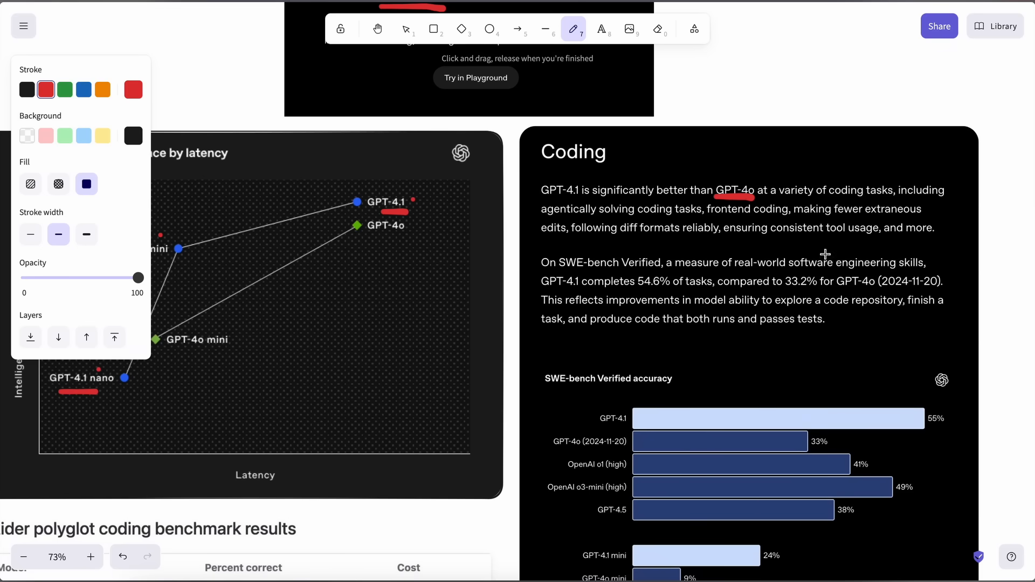
{"action": "mouse_move", "coordinate": [858, 278]}
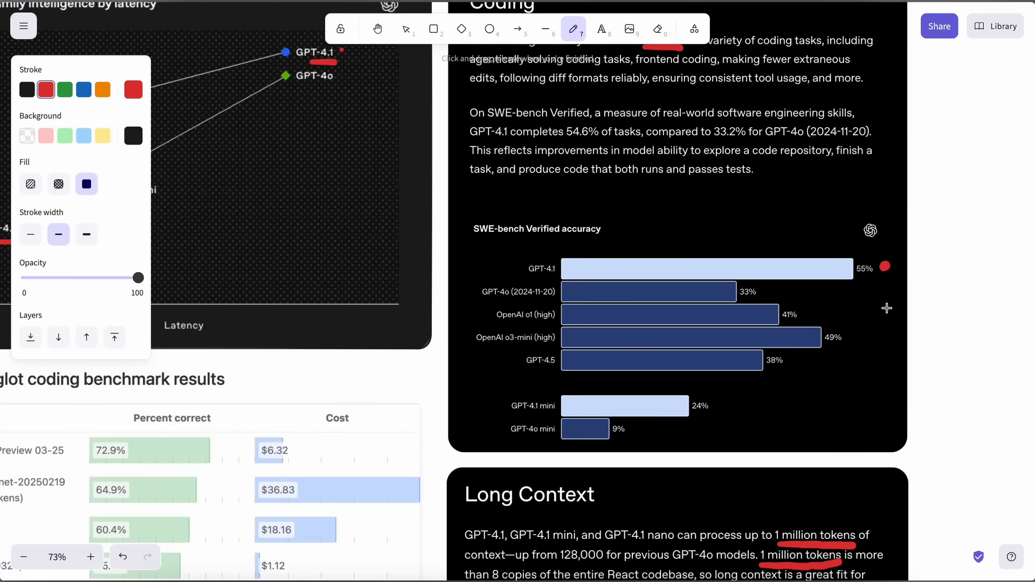
{"action": "mouse_move", "coordinate": [748, 401]}
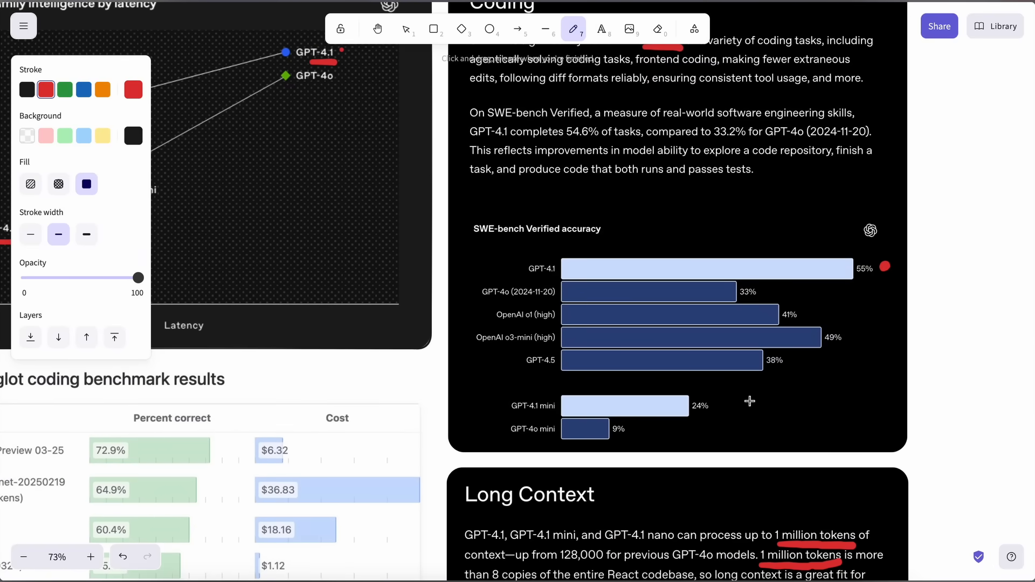
{"action": "mouse_move", "coordinate": [639, 431]}
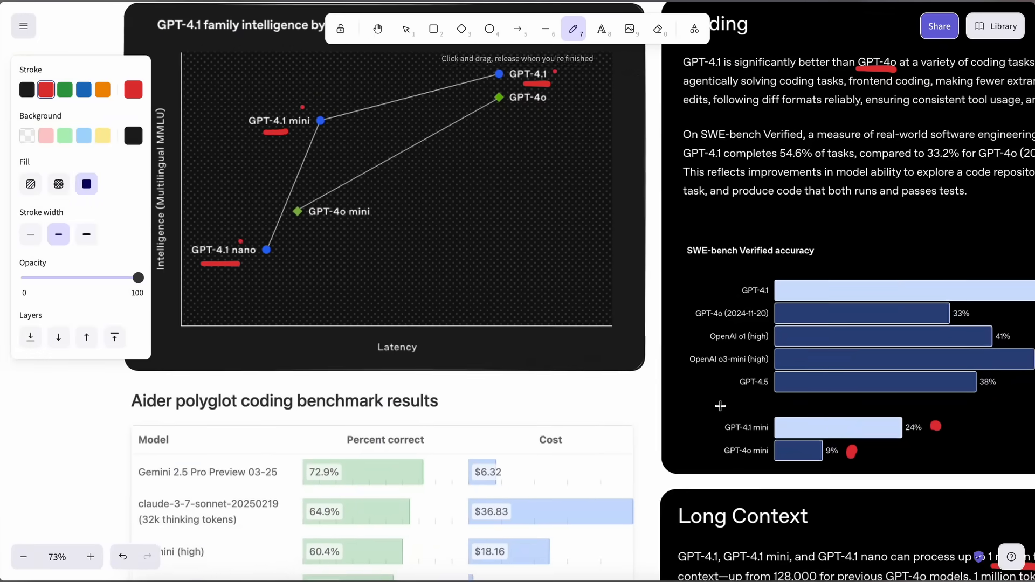
Scroll the canvas down toward the SWE-bench Verified chart.
{"action": "scroll", "scroll_direction": "down", "scroll_amount": 3}
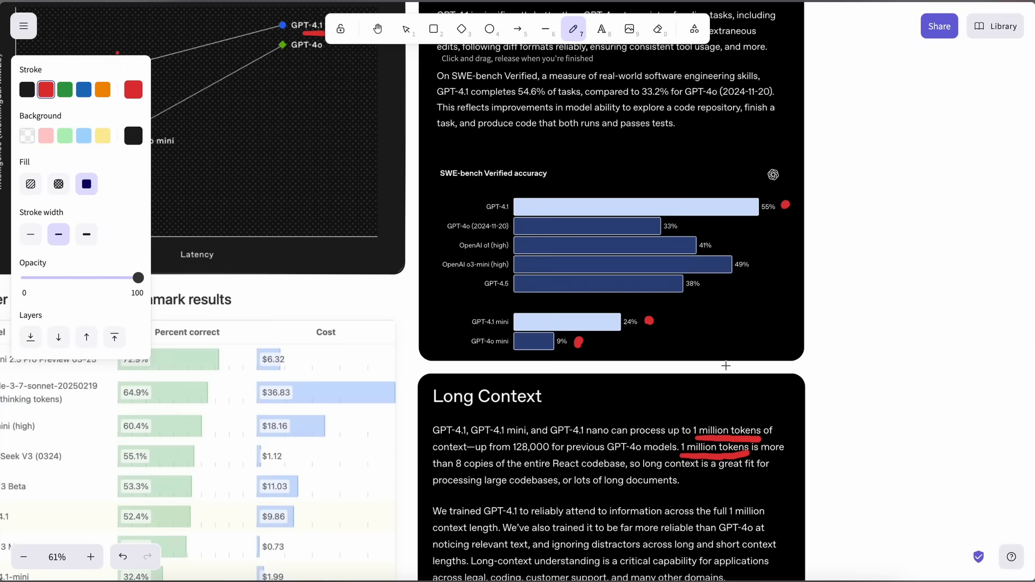
{"action": "mouse_move", "coordinate": [759, 264]}
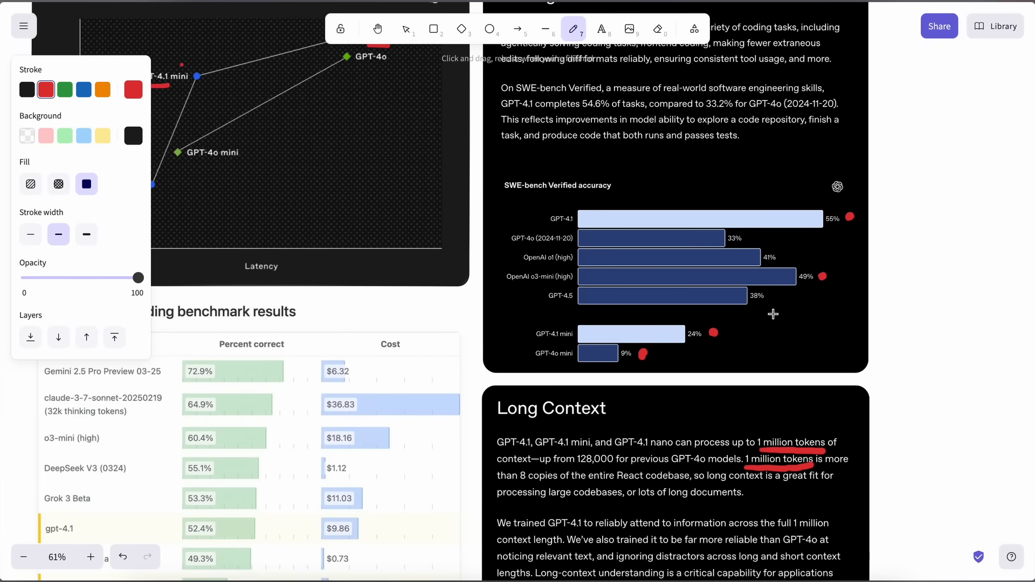
{"action": "scroll", "scroll_direction": "down", "scroll_amount": 3}
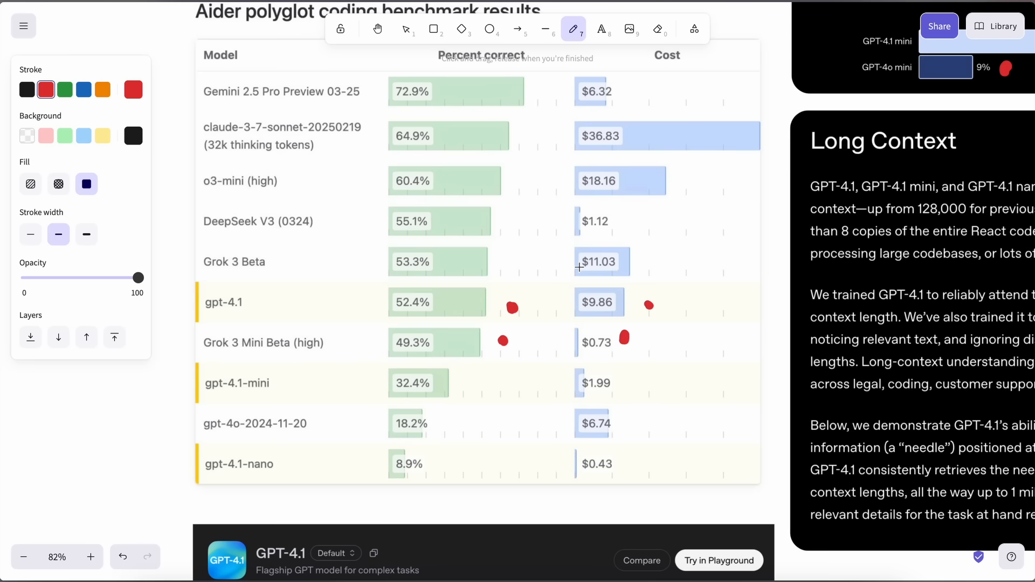
Scroll down toward the Aider benchmark table.
{"action": "scroll", "scroll_direction": "down", "scroll_amount": 3}
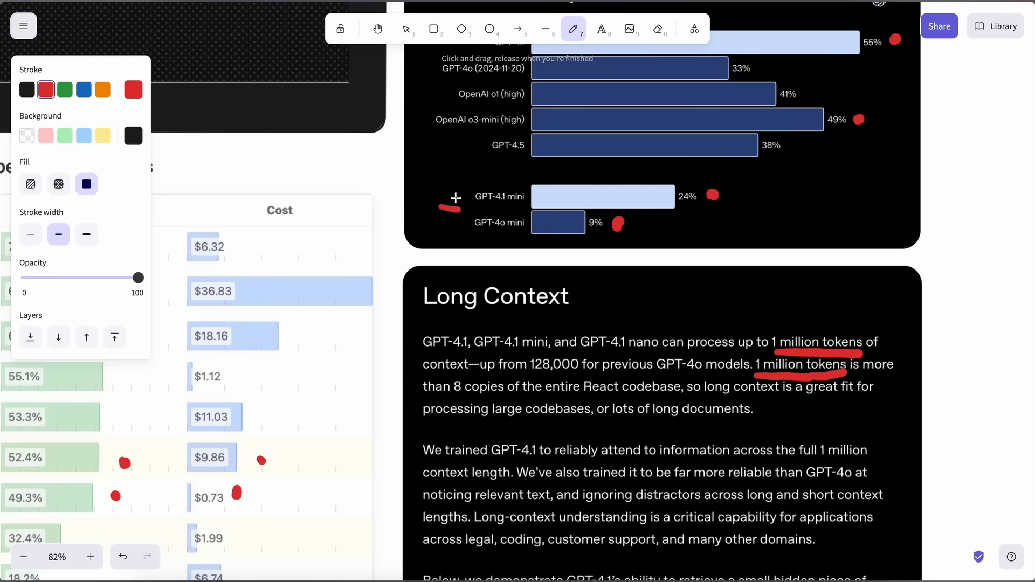
Sketch a red arrow pointing at the GPT-4.1 mini and GPT-4o mini labels.
{"action": "left_click_drag", "start_coordinate": [440, 201], "coordinate": [469, 218]}
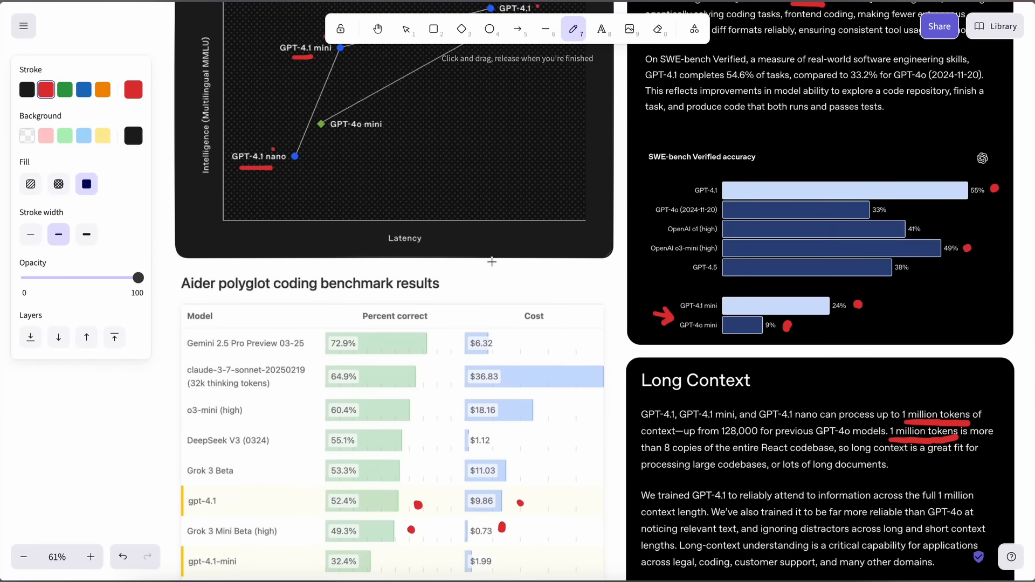
{"action": "mouse_move", "coordinate": [508, 266]}
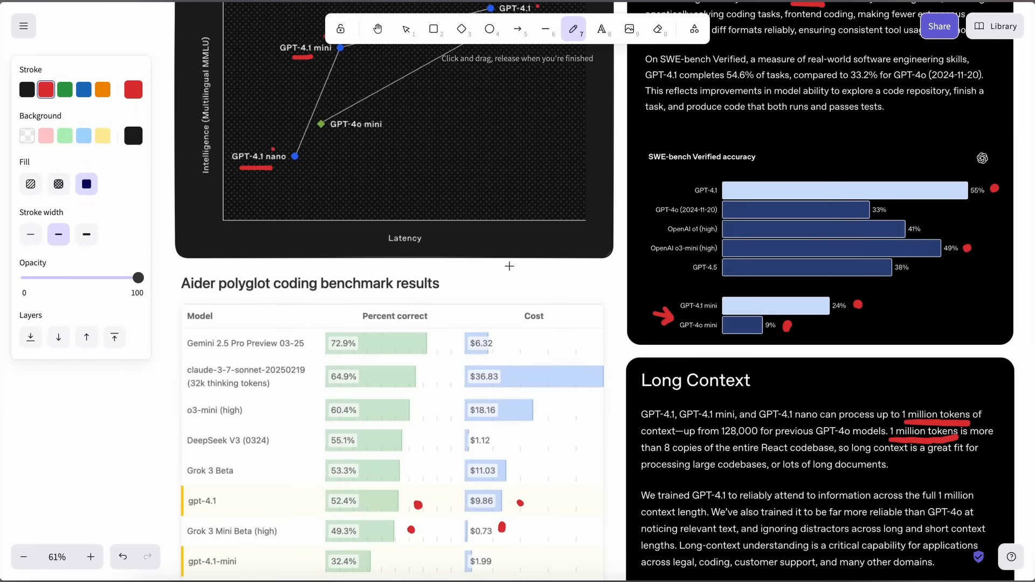
{"action": "mouse_move", "coordinate": [694, 317]}
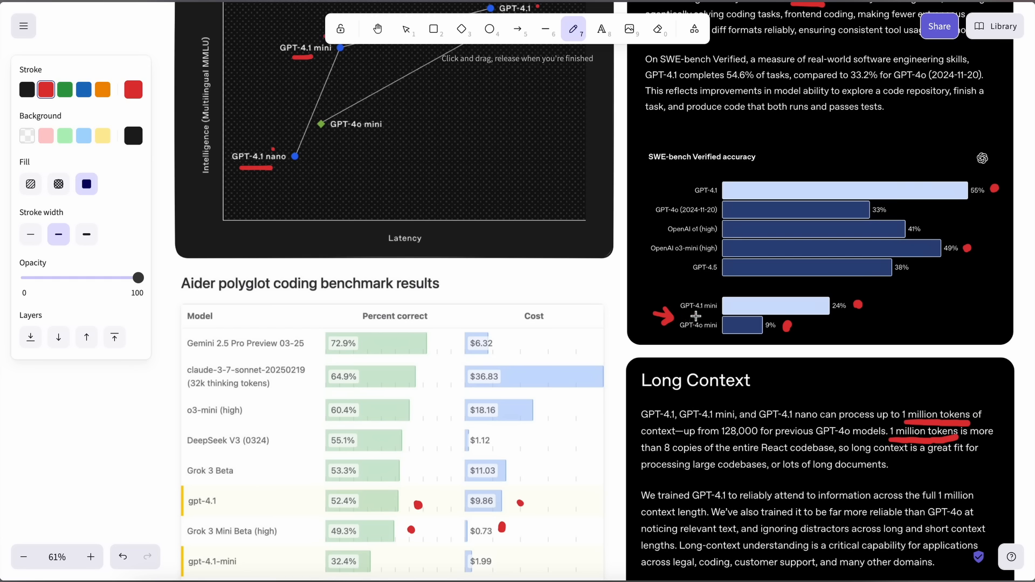
{"action": "mouse_move", "coordinate": [710, 336]}
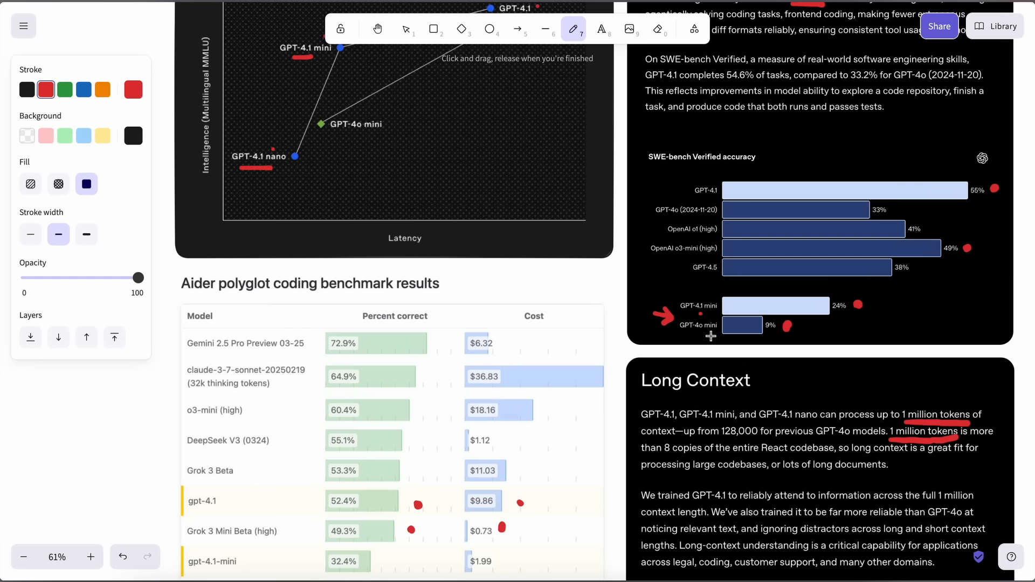
{"action": "mouse_move", "coordinate": [712, 289]}
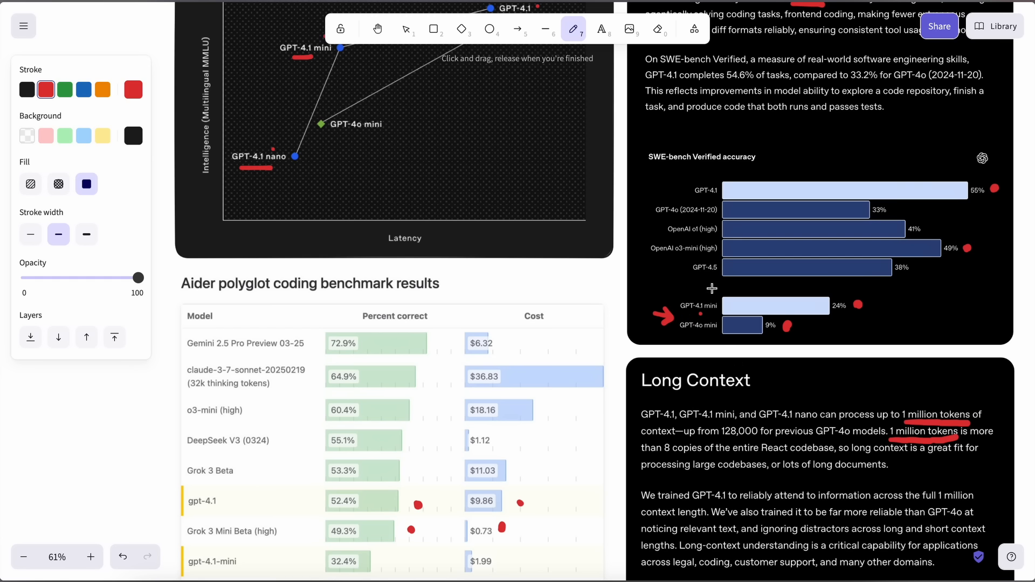
{"action": "mouse_move", "coordinate": [750, 282]}
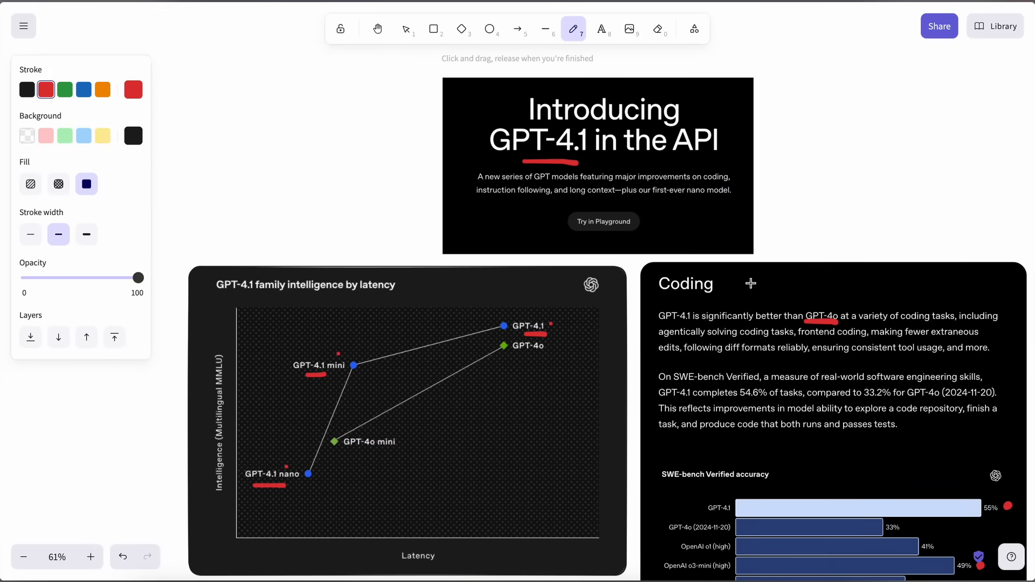
{"action": "mouse_move", "coordinate": [715, 167]}
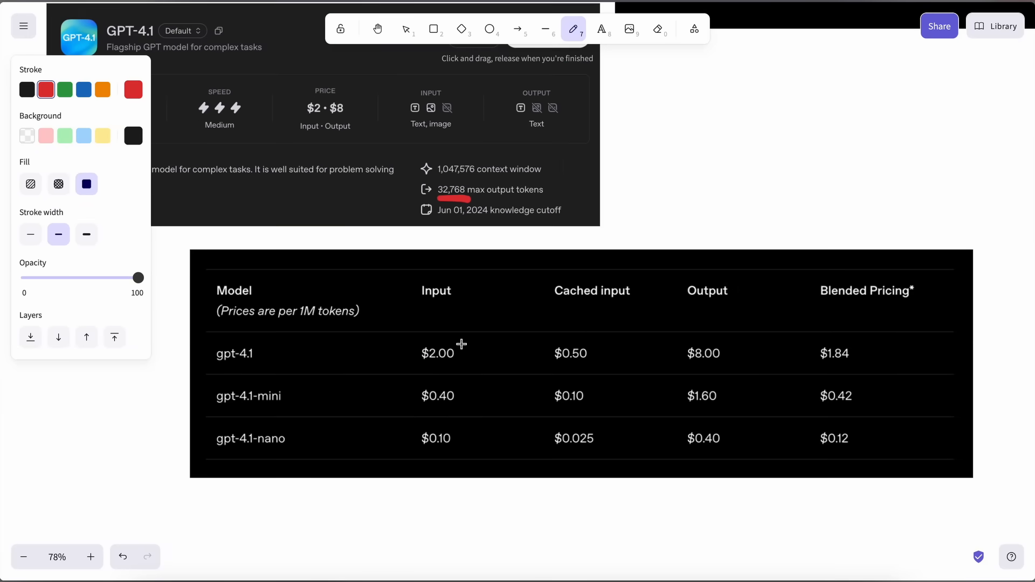
Underline in red the gpt-4.1 $2.00 and gpt-4.1-mini $0.40 input prices and the gpt-4.1-nano $0.025 cached input price.
{"action": "left_click_drag", "start_coordinate": [462, 354], "coordinate": [485, 354]}
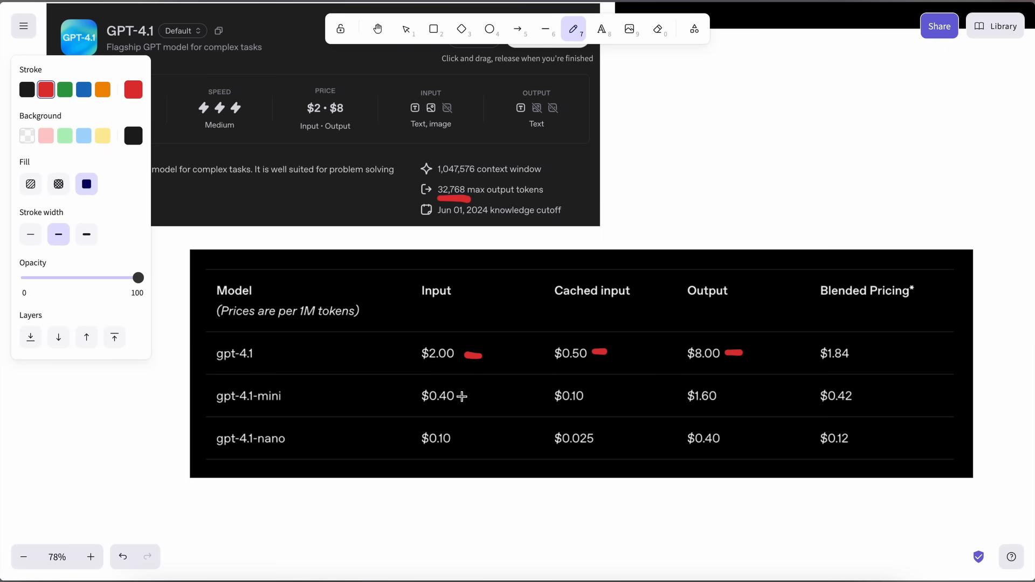
{"action": "left_click_drag", "start_coordinate": [461, 396], "coordinate": [478, 397]}
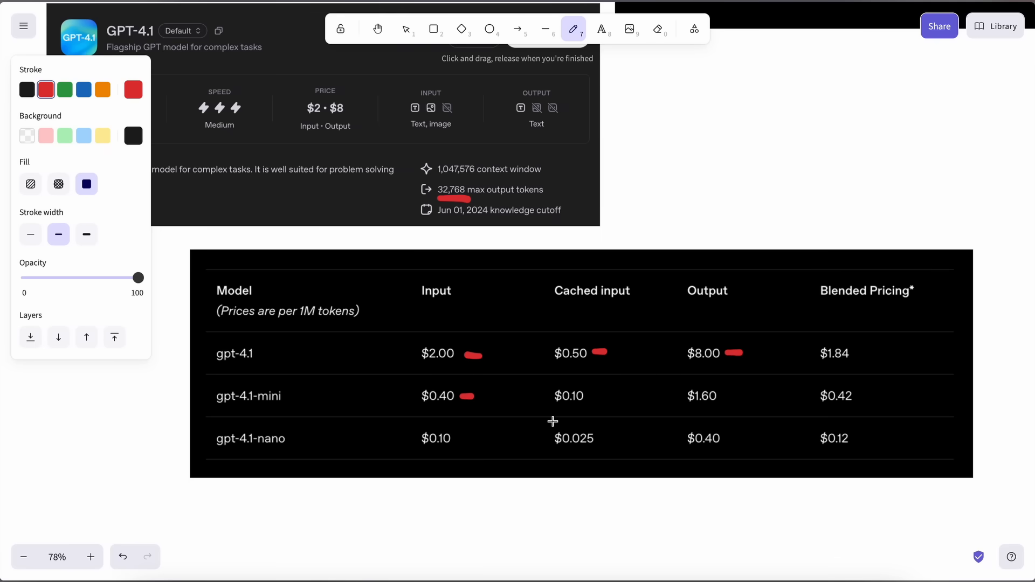
{"action": "mouse_move", "coordinate": [593, 396]}
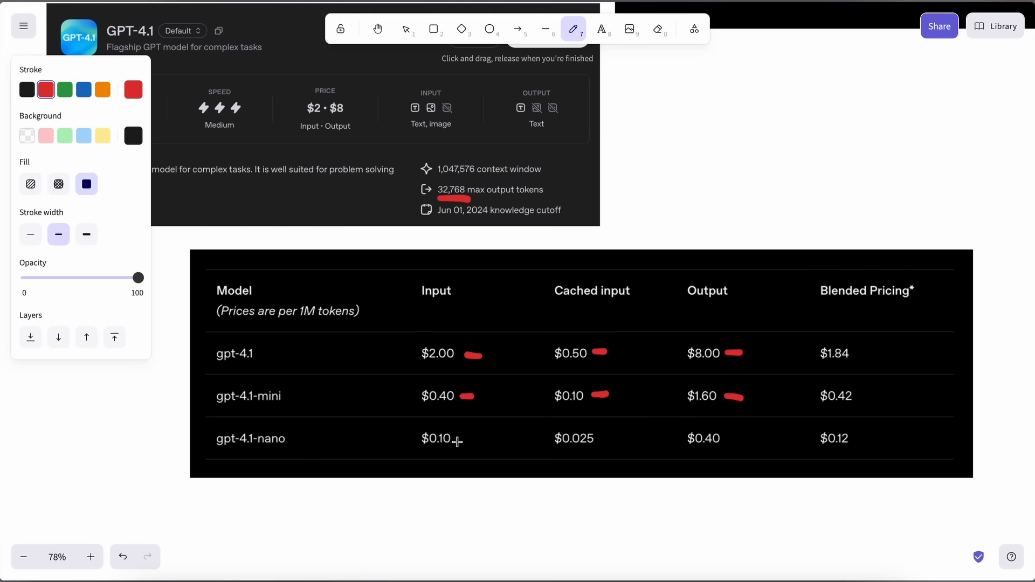
{"action": "mouse_move", "coordinate": [458, 440]}
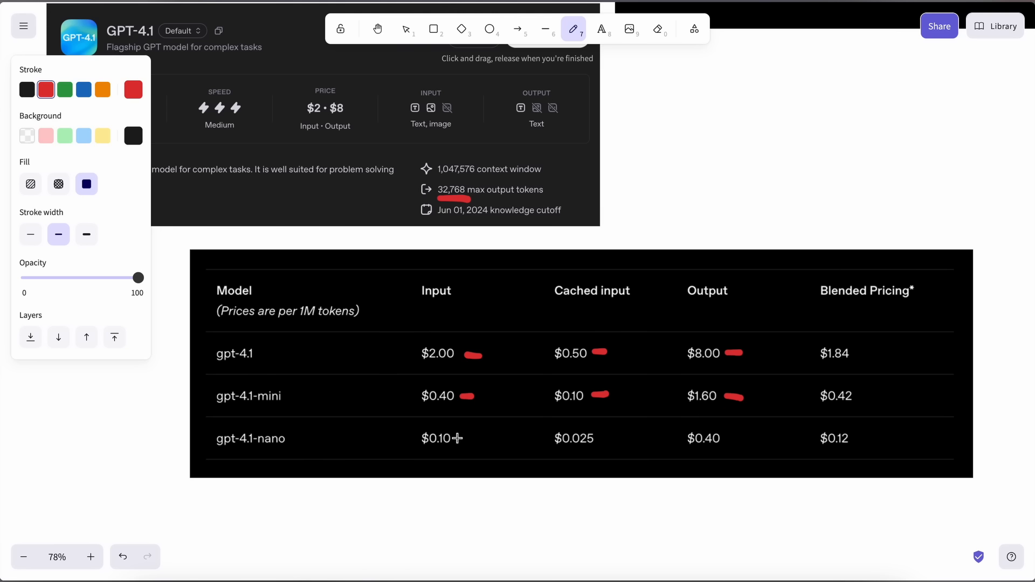
{"action": "mouse_move", "coordinate": [458, 439]}
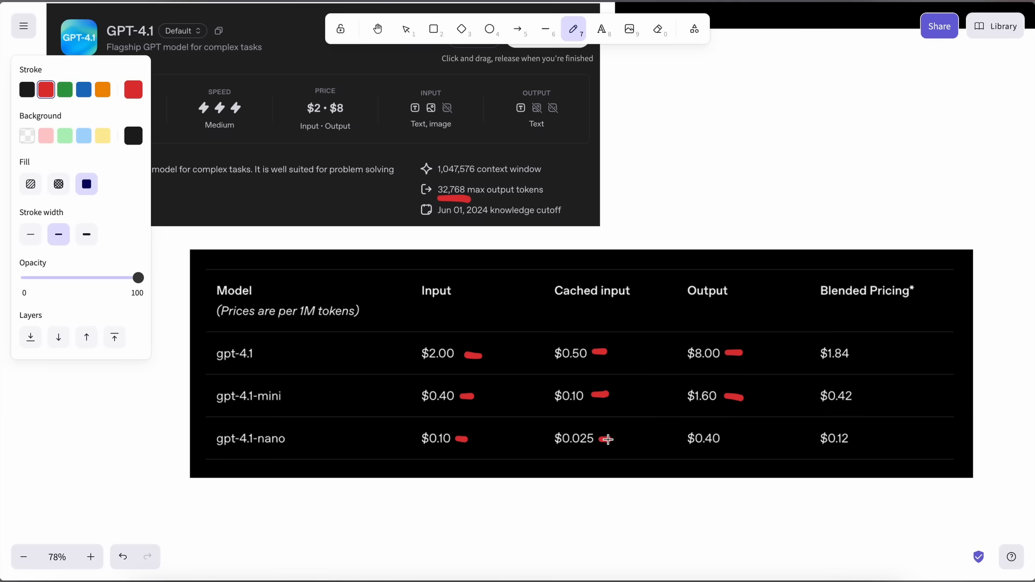
{"action": "left_click_drag", "start_coordinate": [601, 440], "coordinate": [598, 439]}
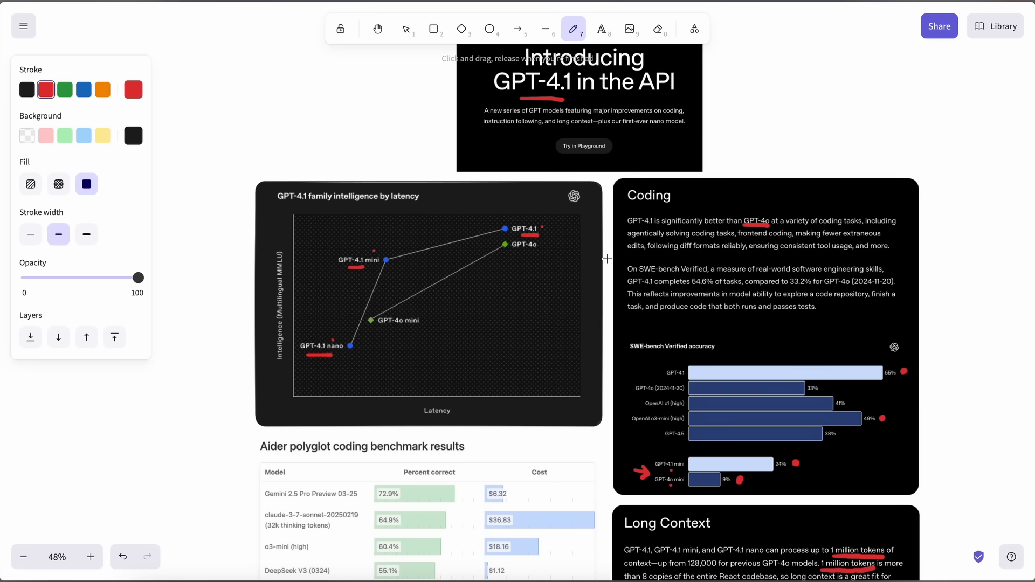
{"action": "mouse_move", "coordinate": [628, 243]}
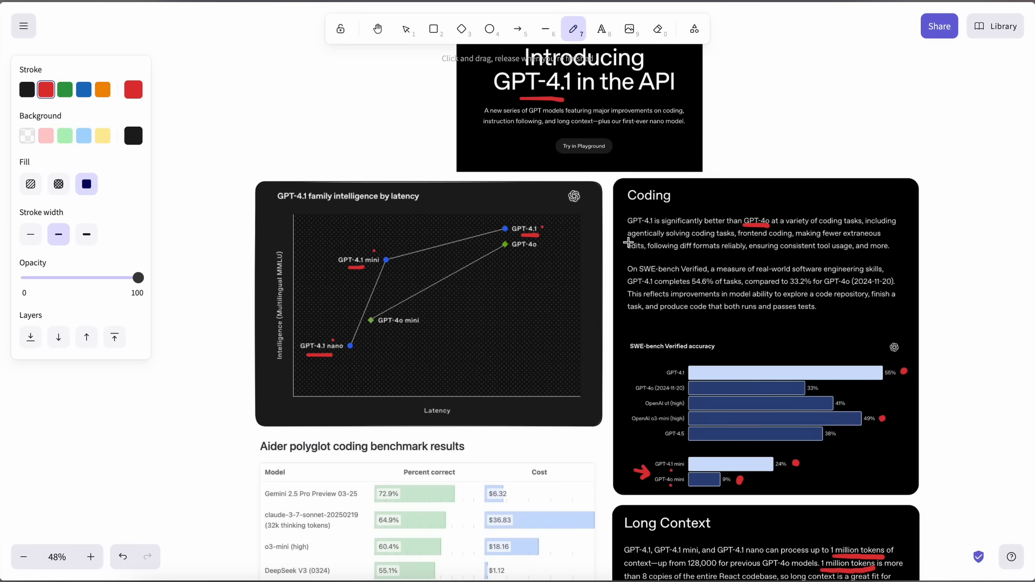
Mark the $9.86 gpt-4.1 cost with a red dash and bracket the costs from Gemini down to gpt-4.1.
{"action": "scroll", "scroll_direction": "down", "scroll_amount": 3}
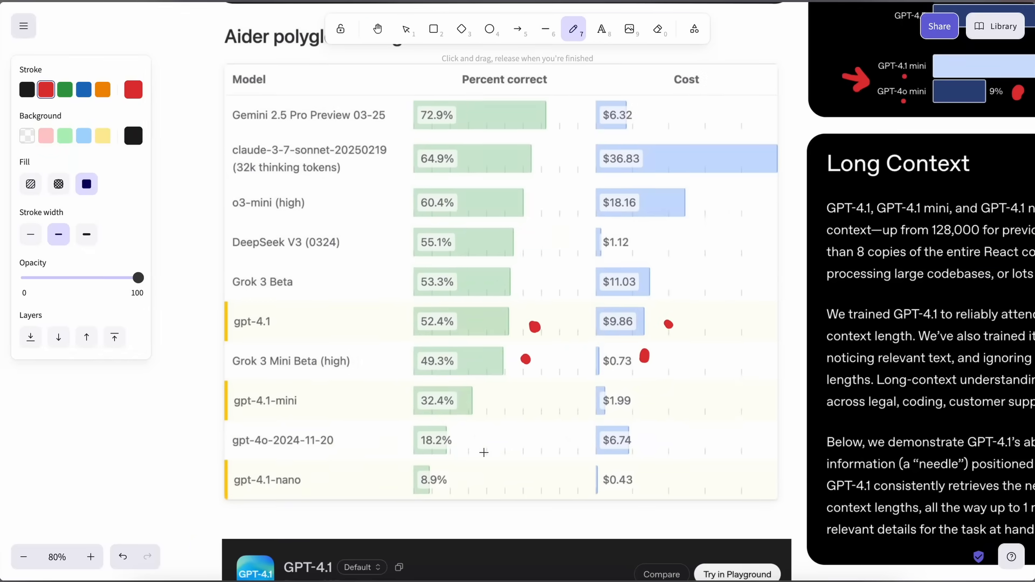
{"action": "scroll", "scroll_direction": "down", "scroll_amount": 3}
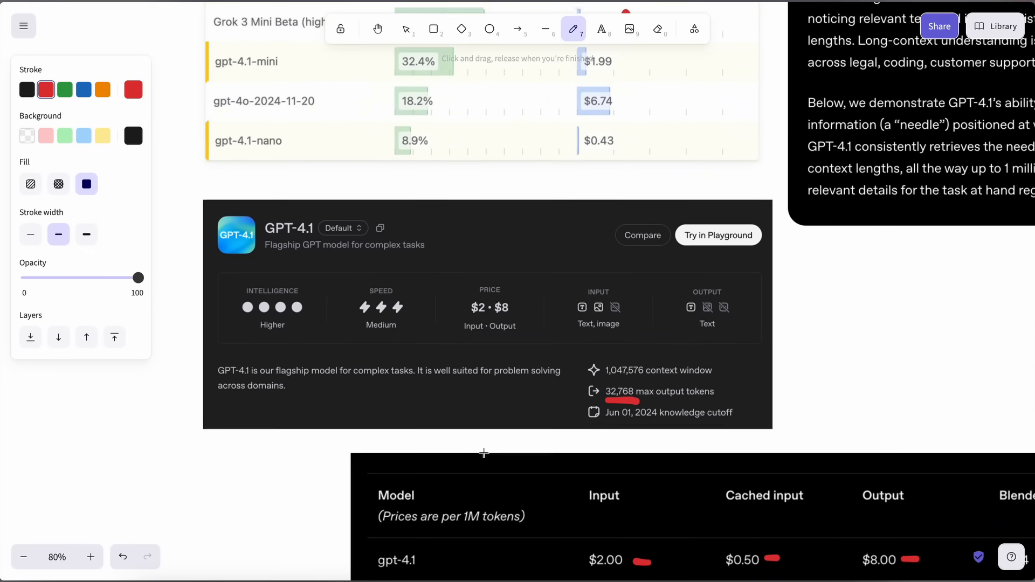
{"action": "scroll", "scroll_direction": "down", "scroll_amount": 3}
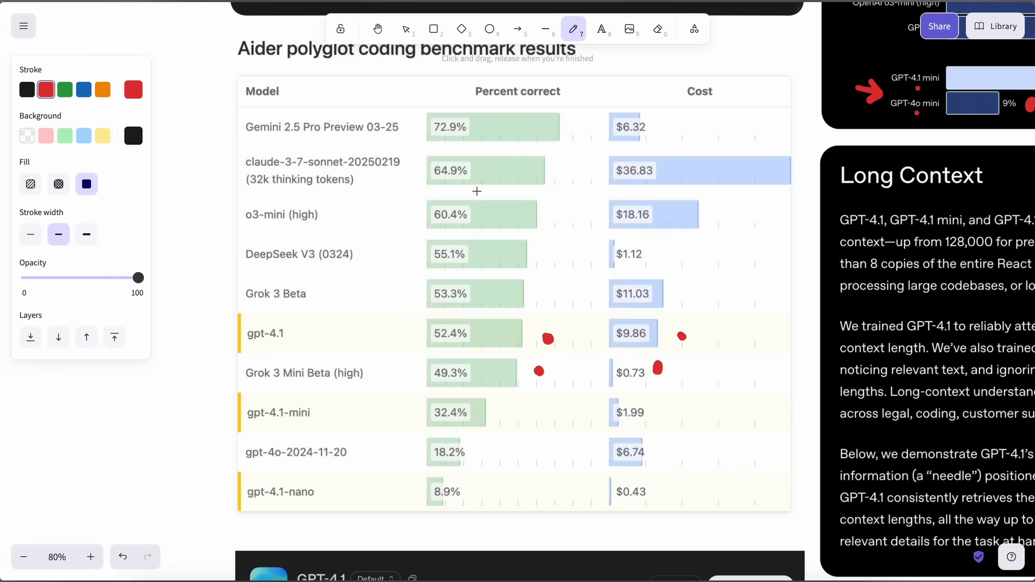
{"action": "mouse_move", "coordinate": [659, 128]}
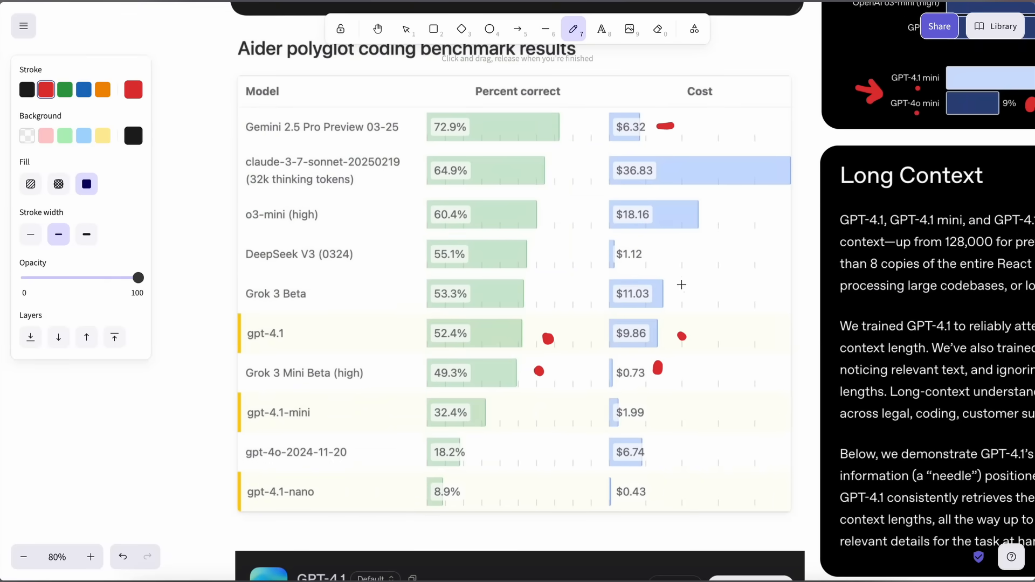
{"action": "left_click_drag", "start_coordinate": [672, 336], "coordinate": [700, 335]}
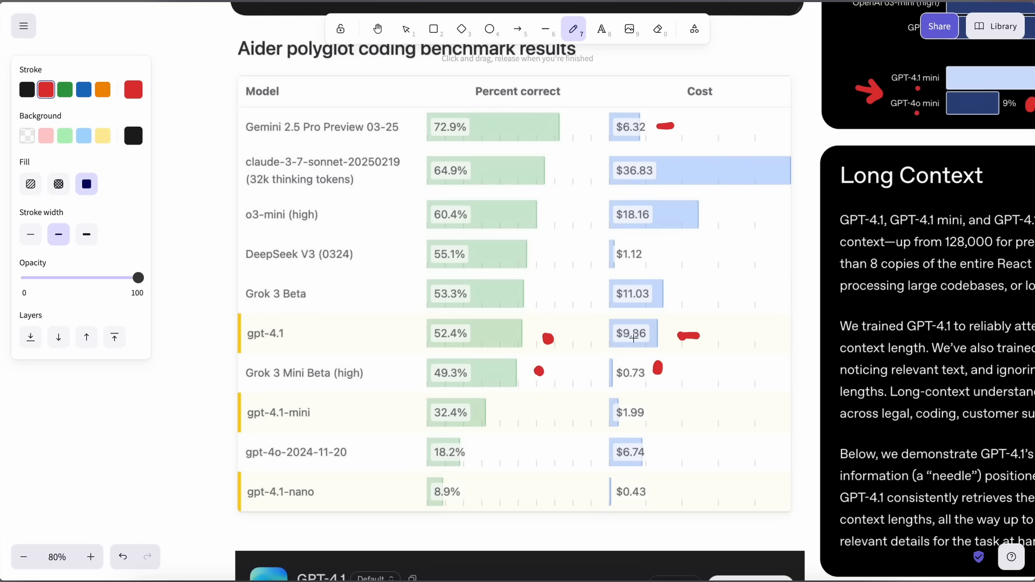
{"action": "mouse_move", "coordinate": [681, 273]}
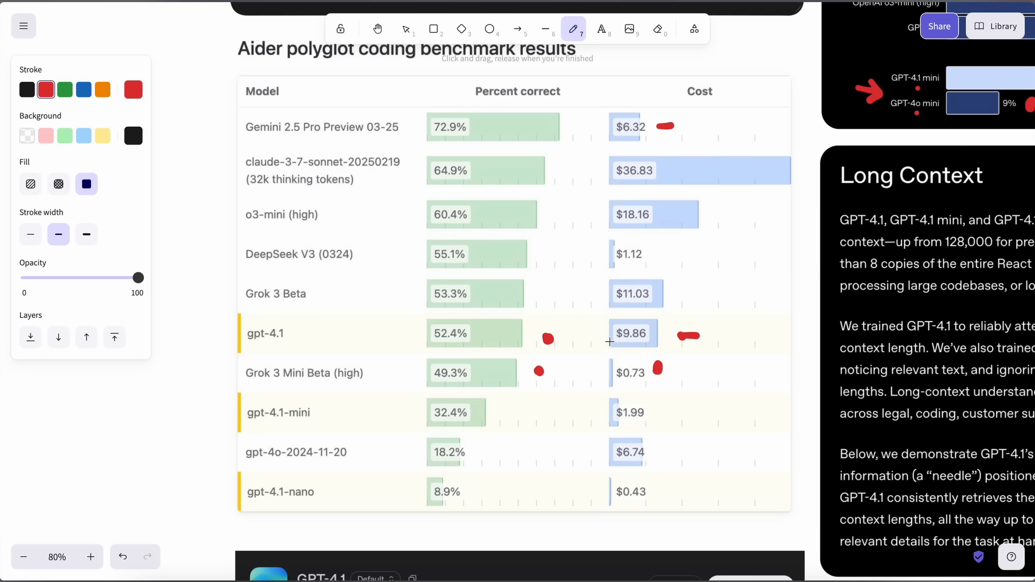
{"action": "left_click_drag", "start_coordinate": [580, 198], "coordinate": [600, 339]}
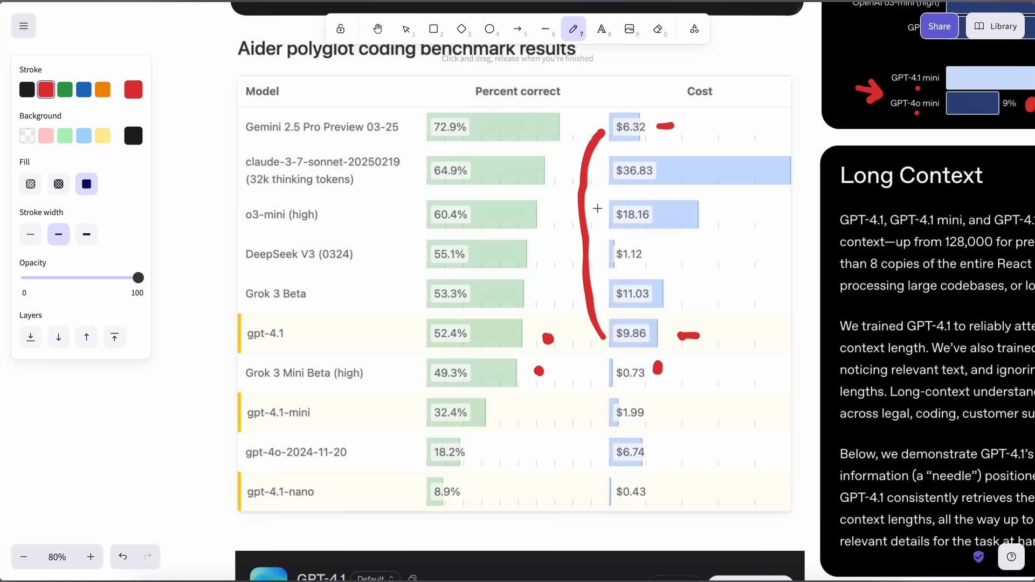
{"action": "mouse_move", "coordinate": [613, 246]}
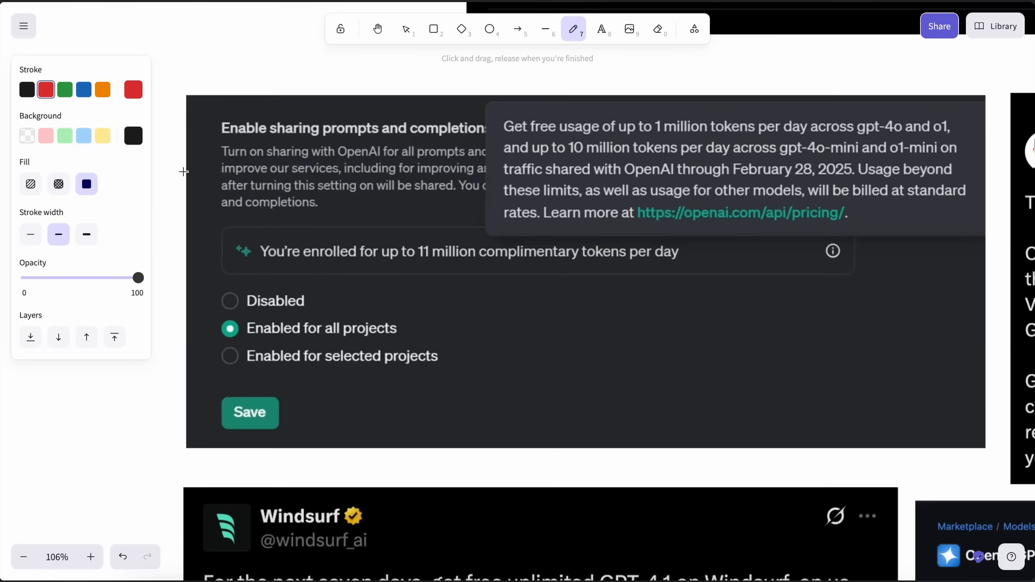
Underline in red 'Get free usage of up to 1' and 'day' in the OpenAI sharing note.
{"action": "left_click_drag", "start_coordinate": [508, 136], "coordinate": [569, 136]}
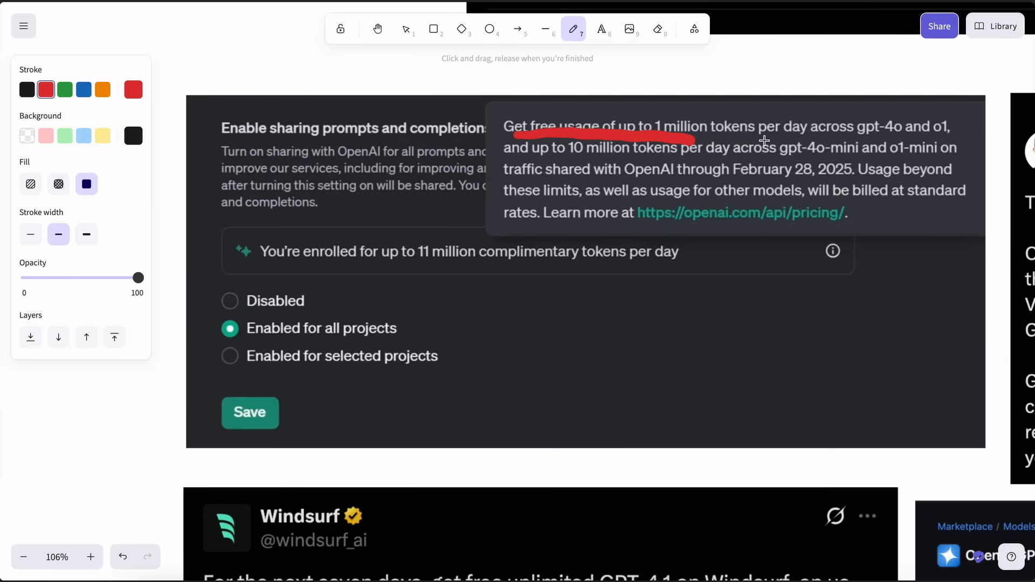
{"action": "left_click_drag", "start_coordinate": [761, 132], "coordinate": [818, 131]}
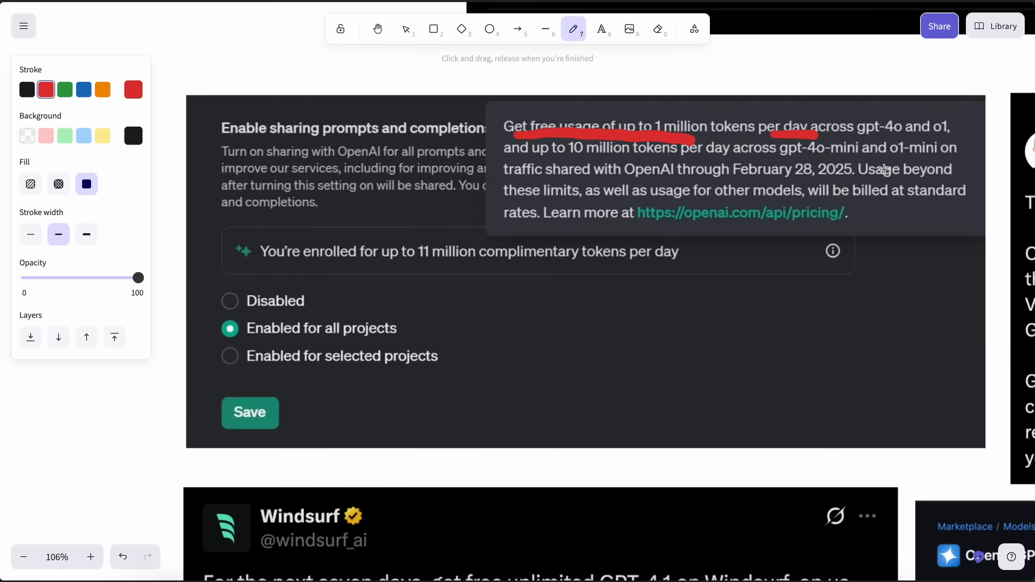
{"action": "mouse_move", "coordinate": [898, 268]}
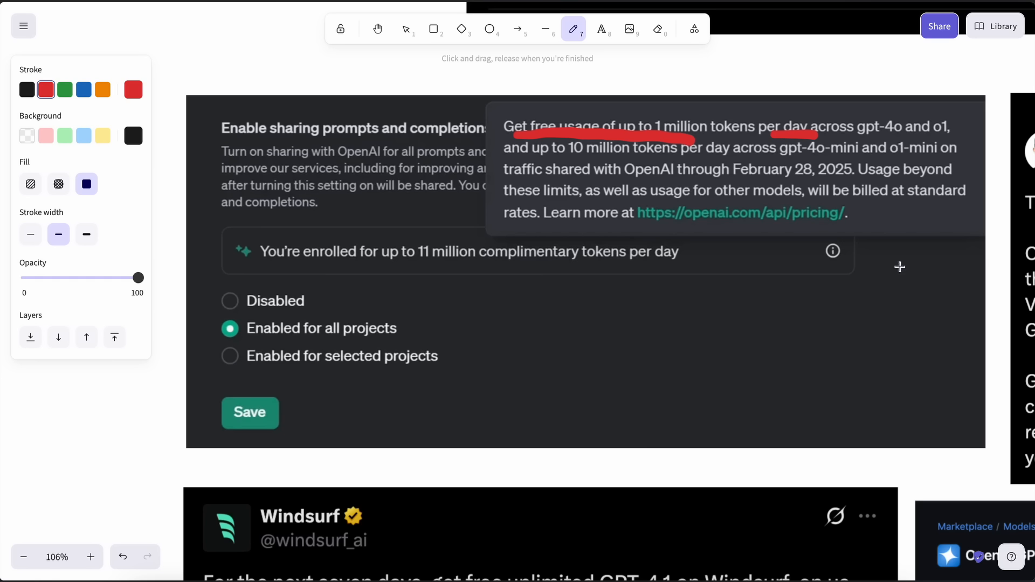
{"action": "mouse_move", "coordinate": [918, 265]}
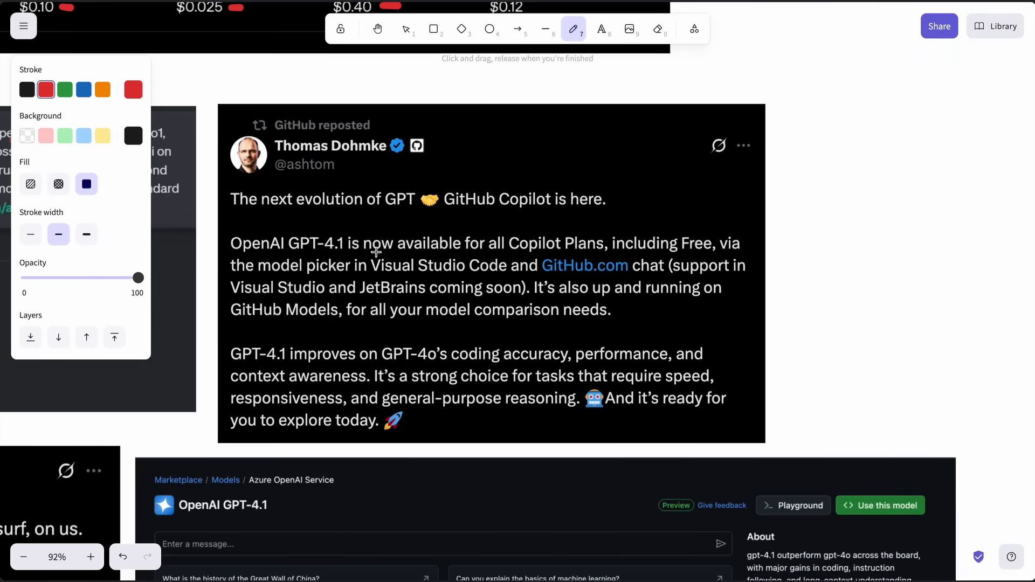
Draw a red curved stroke beside 'Rate limit tier: High' on the Azure GPT-4.1 page.
{"action": "scroll", "scroll_direction": "down", "scroll_amount": 3}
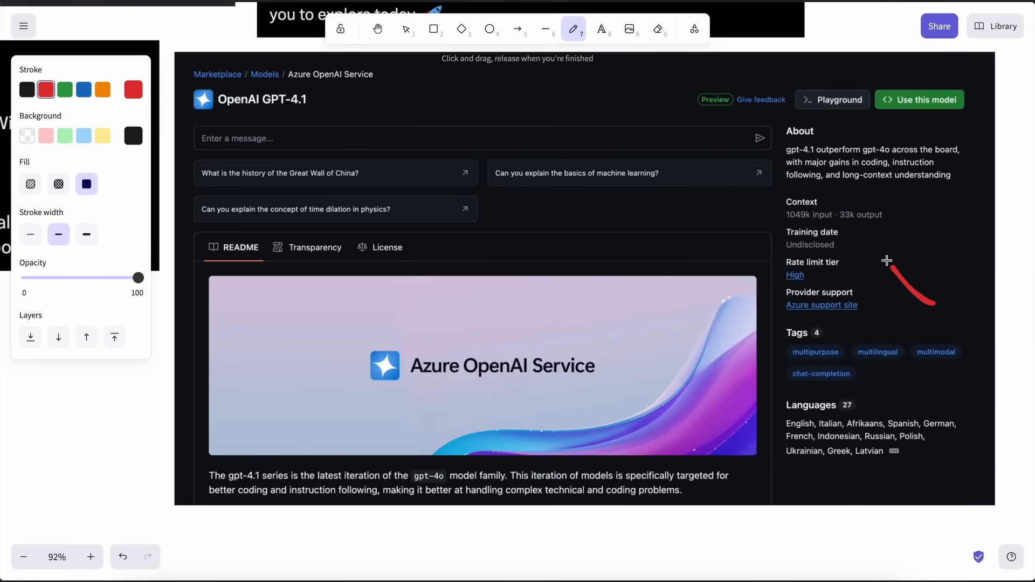
{"action": "left_click_drag", "start_coordinate": [933, 304], "coordinate": [899, 249]}
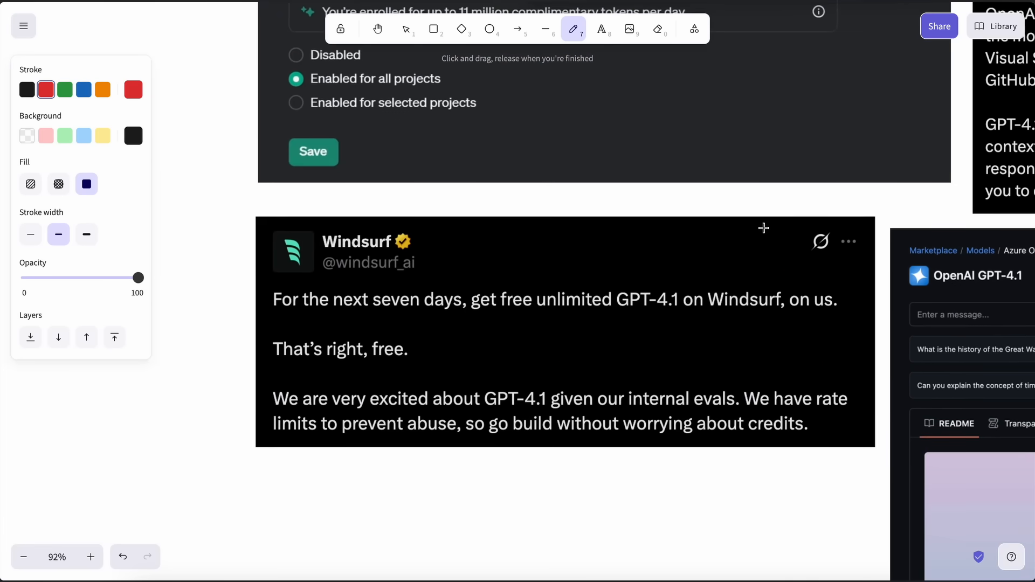
Draw red underlines beneath 'free unlimited GPT-4.1 on Windsurf', 'on us' and the second 'free'.
{"action": "left_click_drag", "start_coordinate": [510, 245], "coordinate": [543, 245]}
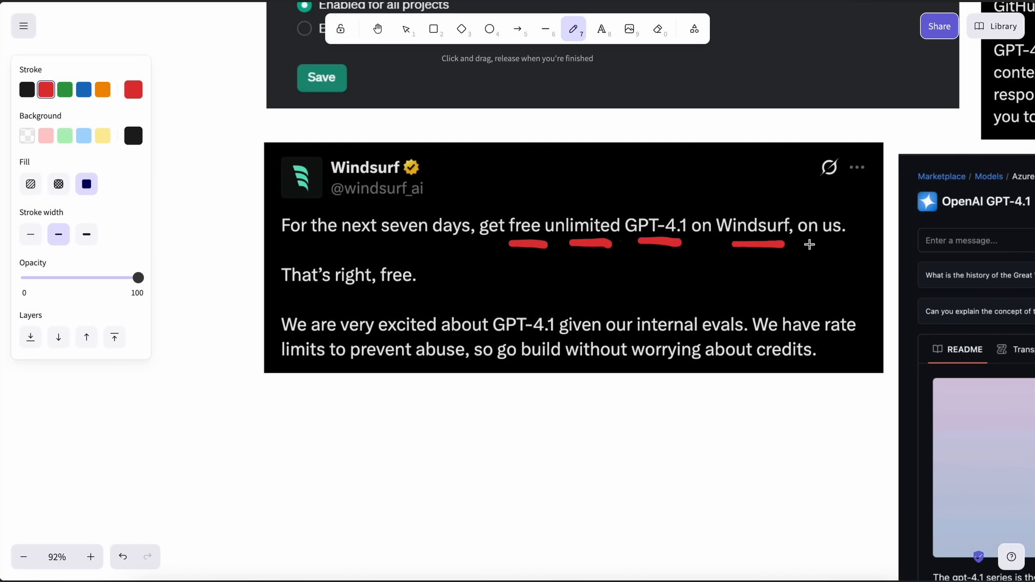
{"action": "left_click_drag", "start_coordinate": [806, 249], "coordinate": [857, 251]}
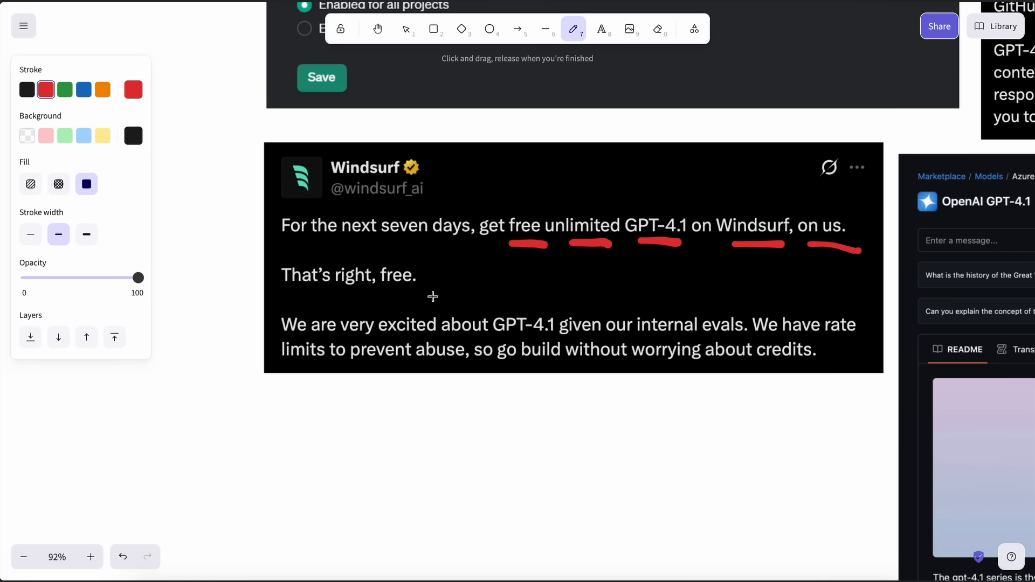
{"action": "left_click_drag", "start_coordinate": [378, 292], "coordinate": [411, 292]}
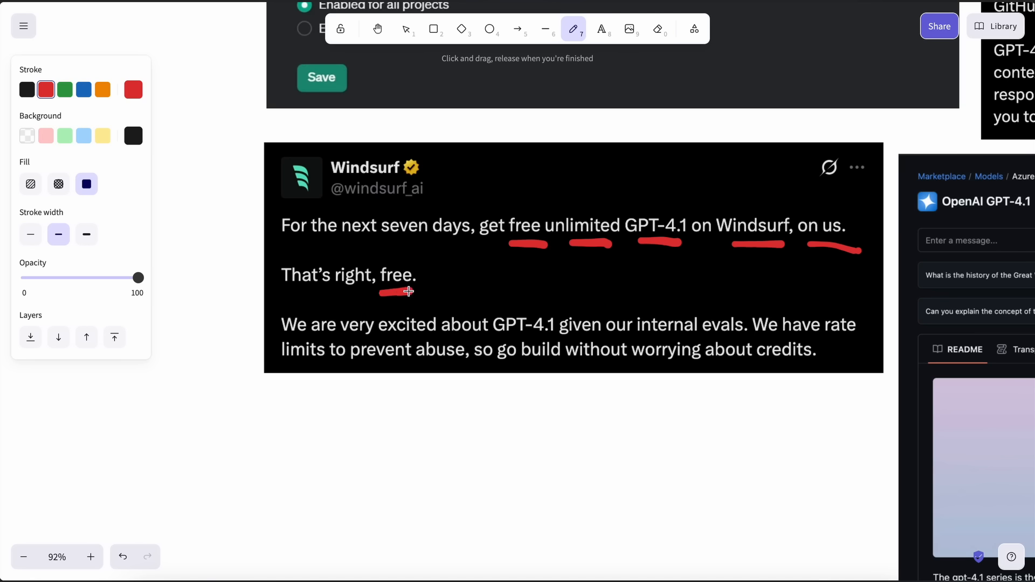
{"action": "mouse_move", "coordinate": [470, 278]}
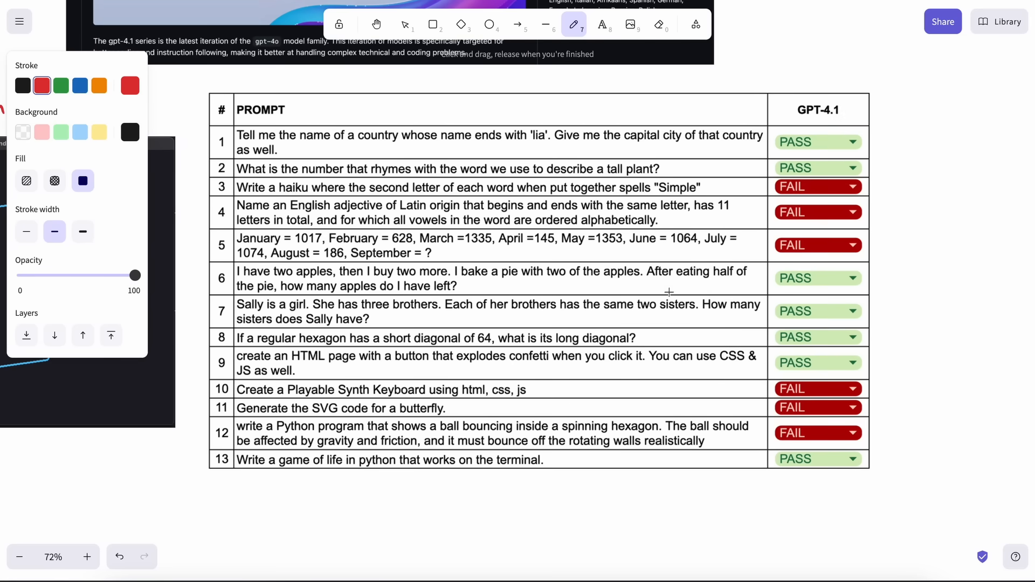
Draw red arrows at the PASS rows 1 and 2 and brackets beside failing rows 10-12 and 3-5.
{"action": "left_click_drag", "start_coordinate": [874, 139], "coordinate": [919, 137]}
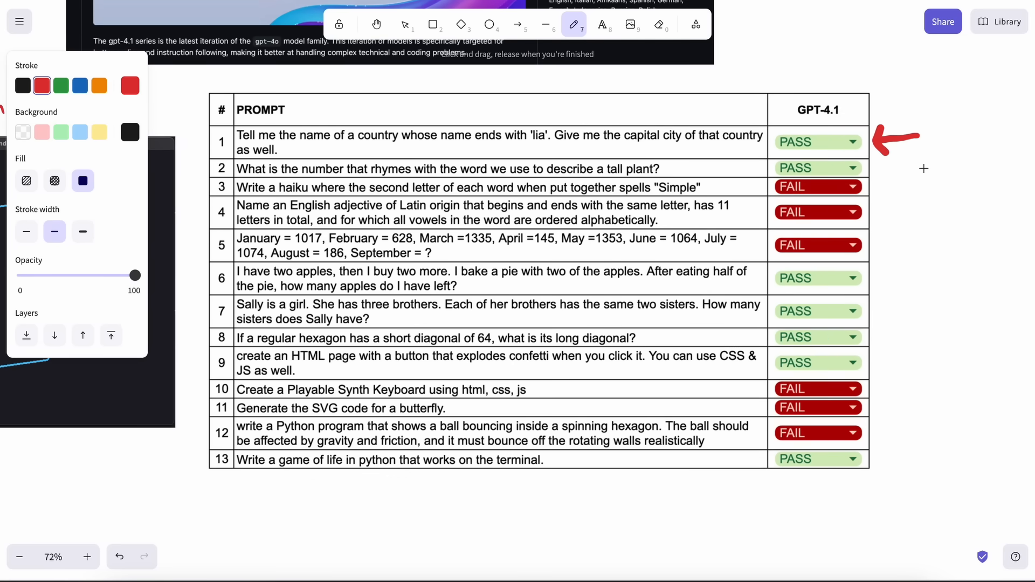
{"action": "left_click_drag", "start_coordinate": [927, 168], "coordinate": [880, 176]}
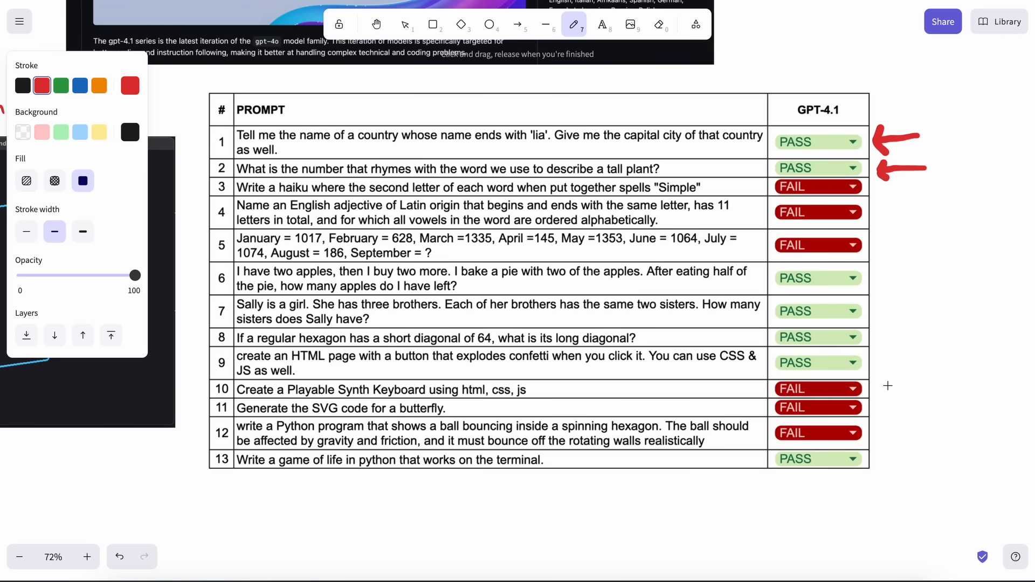
{"action": "left_click_drag", "start_coordinate": [898, 376], "coordinate": [895, 432]}
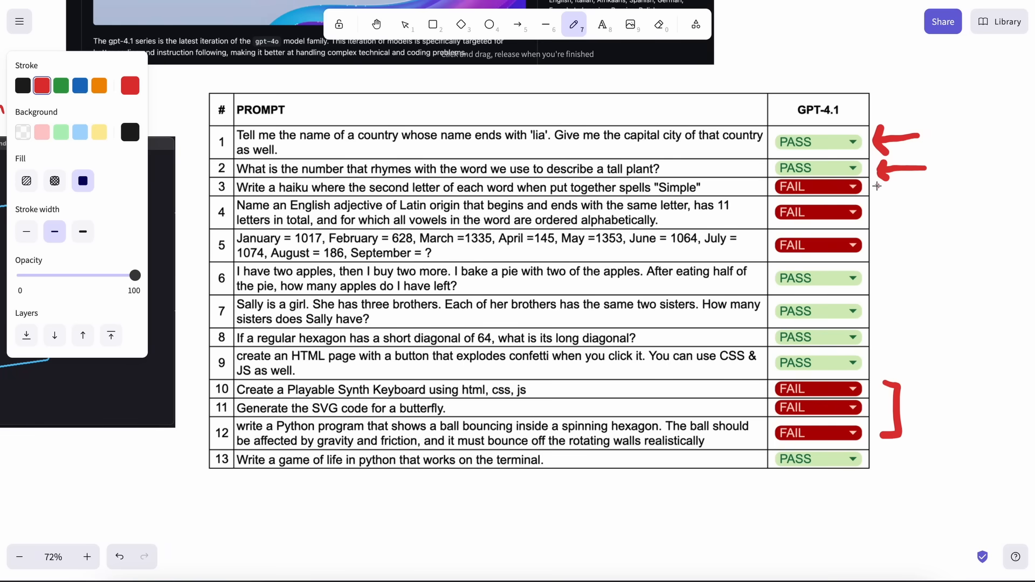
{"action": "left_click_drag", "start_coordinate": [898, 187], "coordinate": [884, 251]}
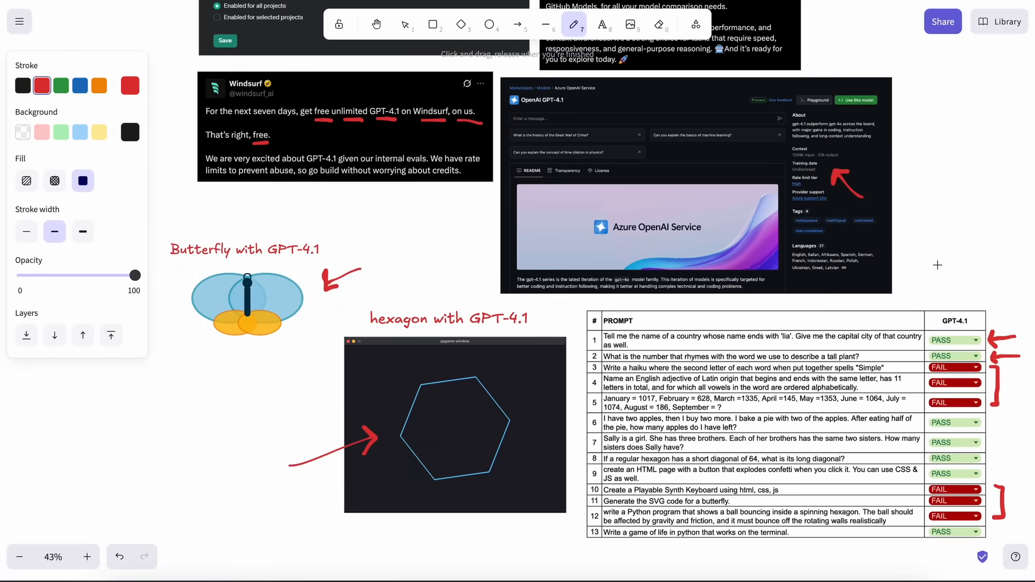
{"action": "scroll", "scroll_direction": "down", "scroll_amount": 3}
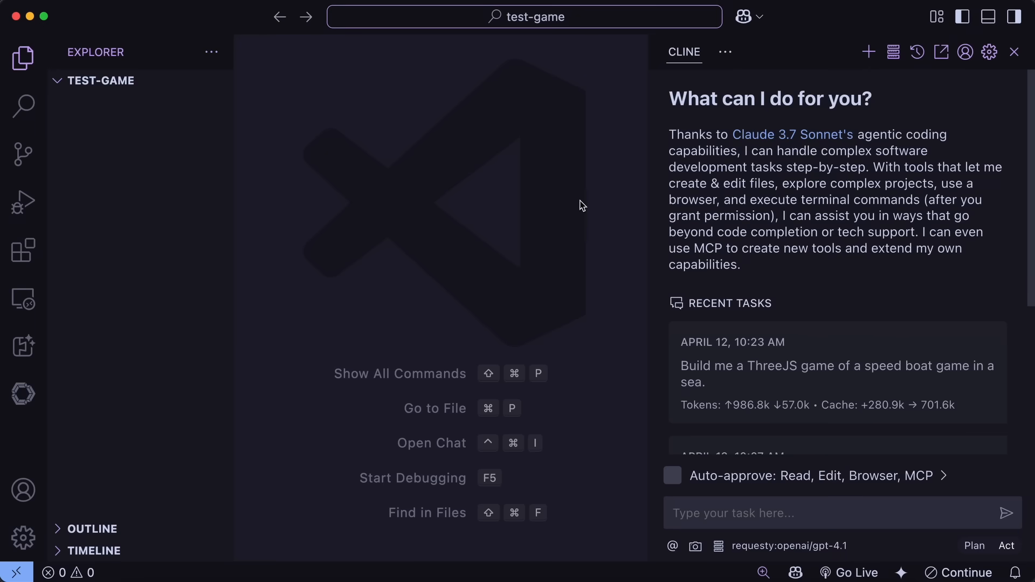
{"action": "mouse_move", "coordinate": [619, 187]}
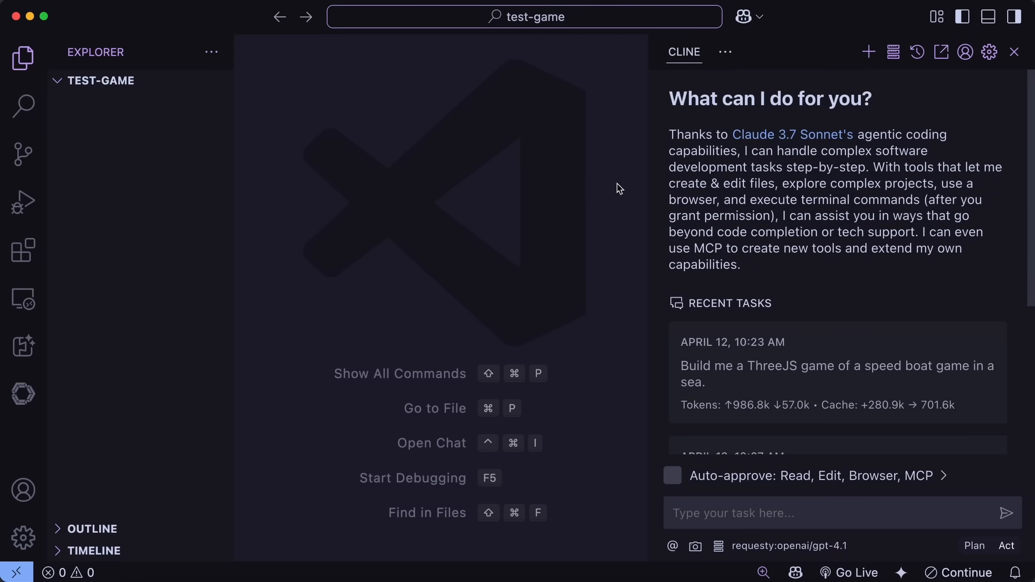
{"action": "mouse_move", "coordinate": [672, 185]}
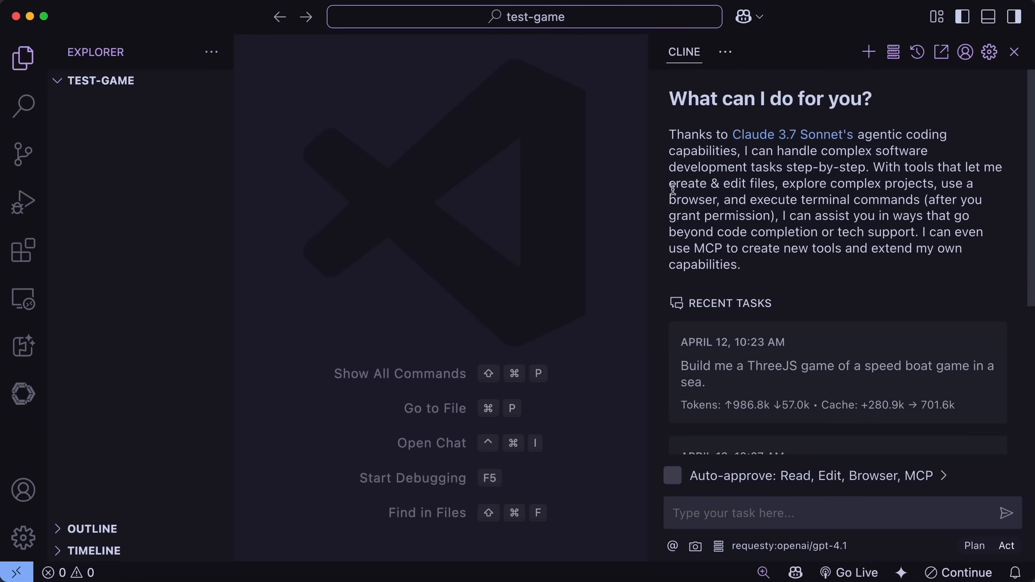
In Cline settings, show OpenAI and OpenAI Compatible as providers with gpt-4.1 as model.
{"action": "left_click", "coordinate": [986, 49]}
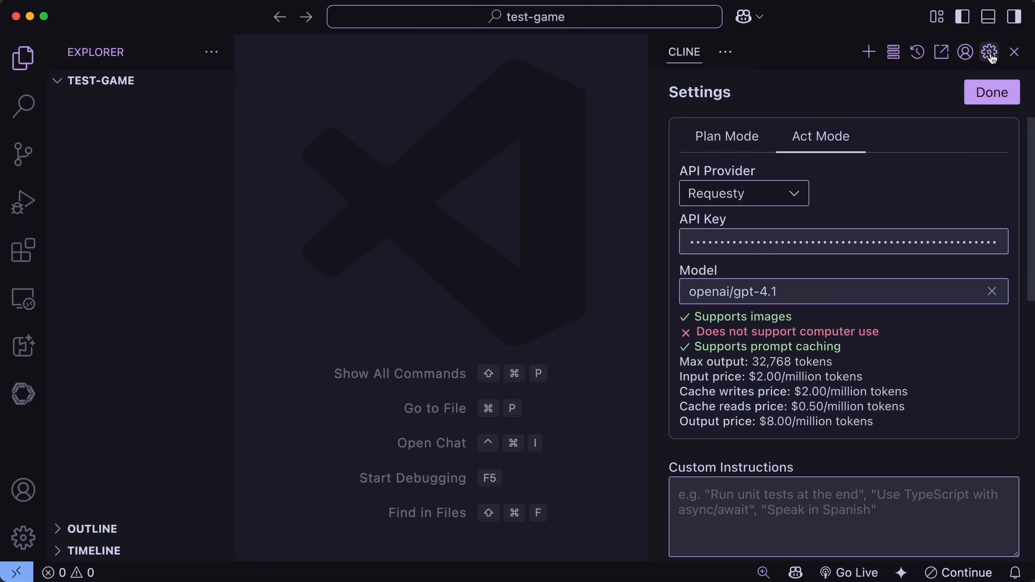
{"action": "left_click", "coordinate": [744, 192]}
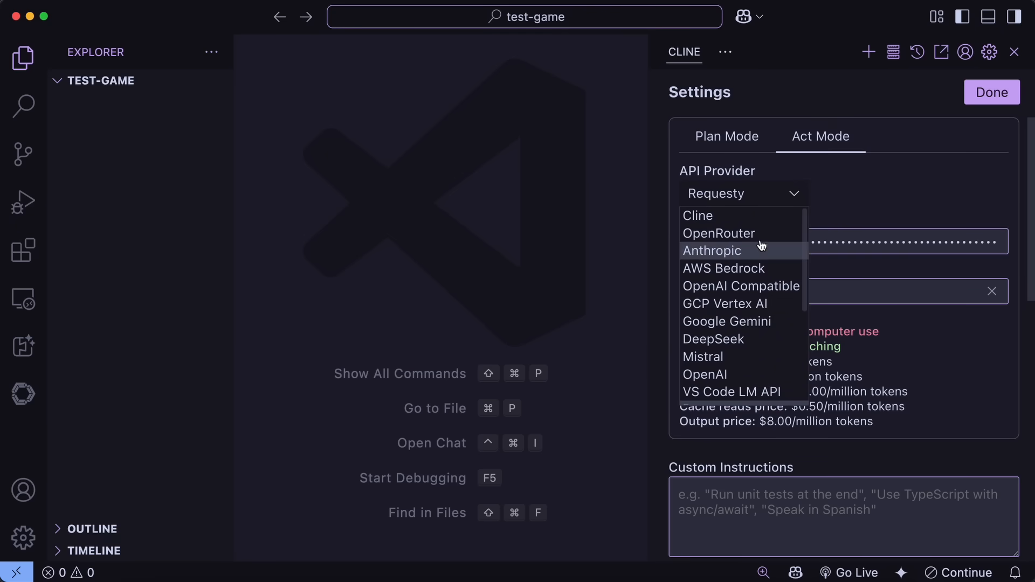
{"action": "left_click", "coordinate": [705, 375]}
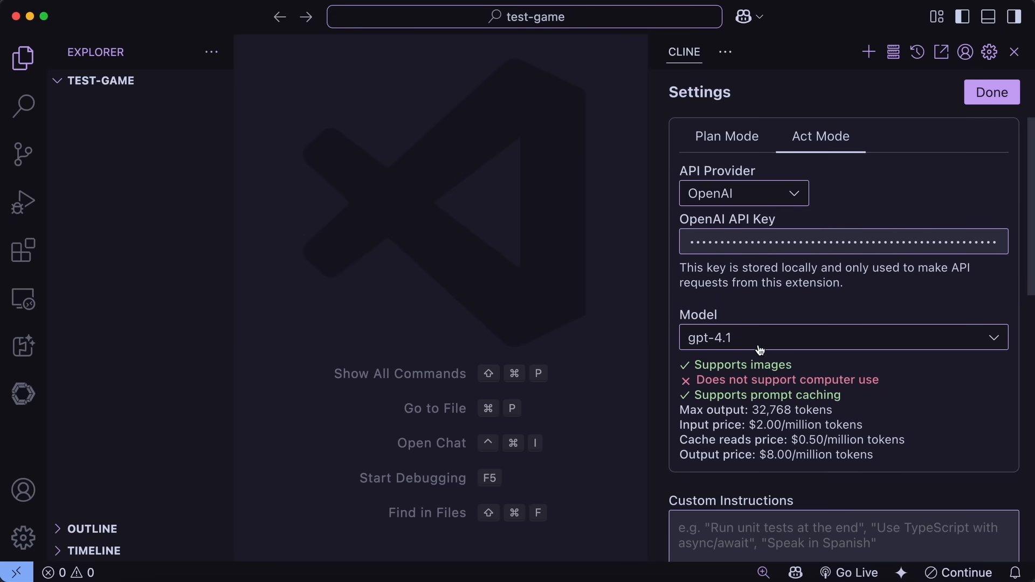
{"action": "left_click", "coordinate": [843, 338]}
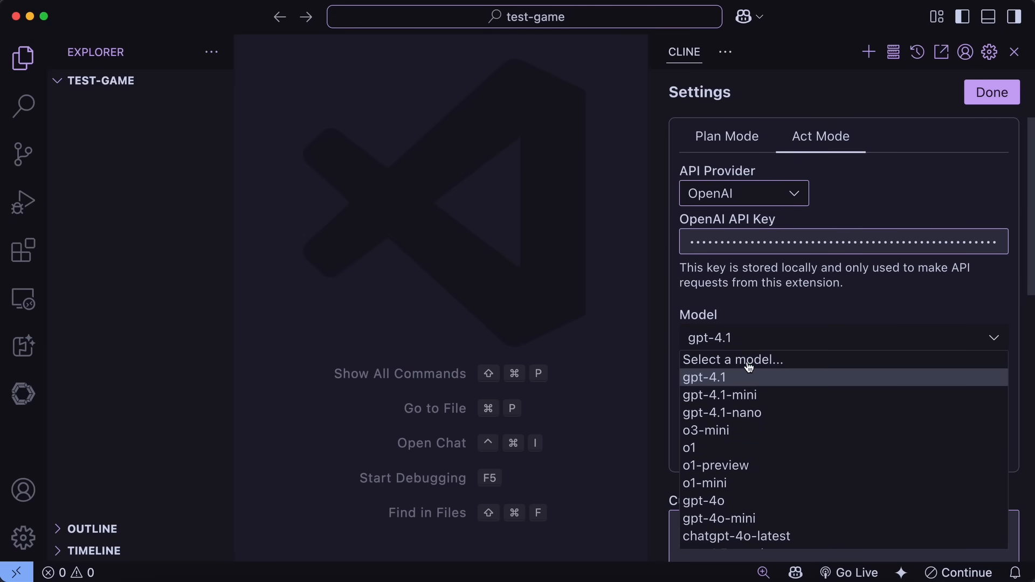
{"action": "left_click", "coordinate": [744, 193]}
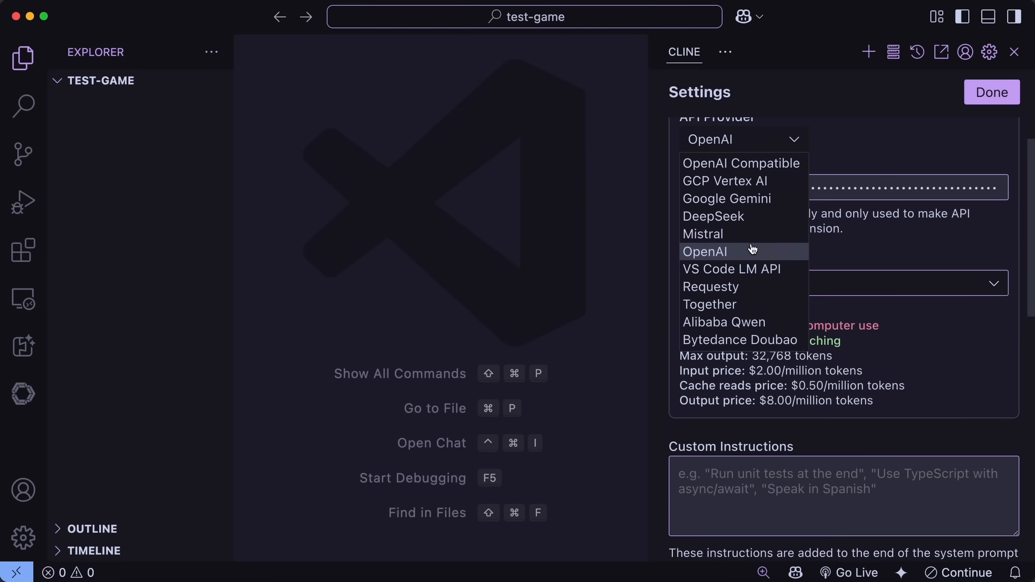
{"action": "left_click", "coordinate": [741, 164]}
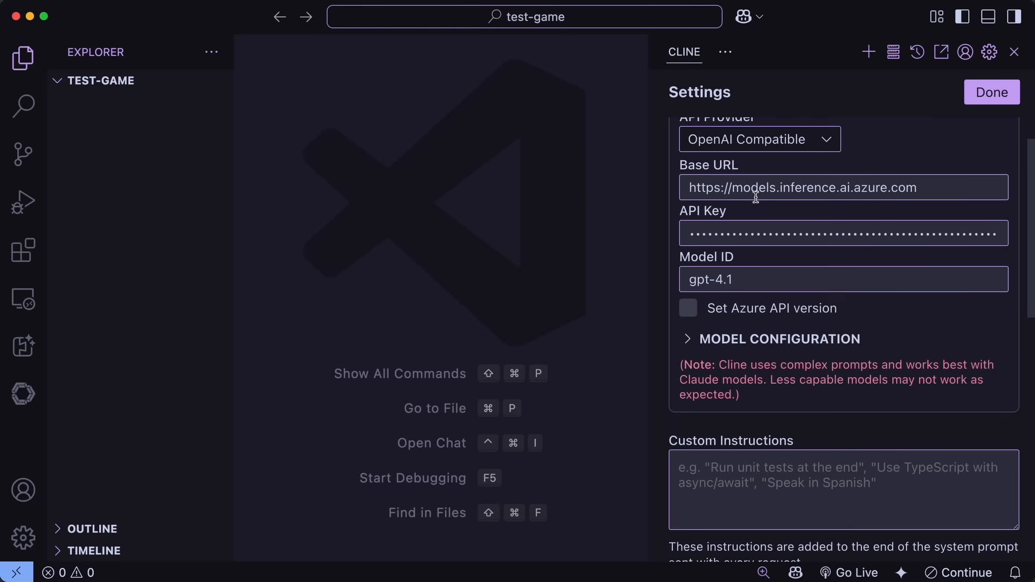
{"action": "mouse_move", "coordinate": [761, 394]}
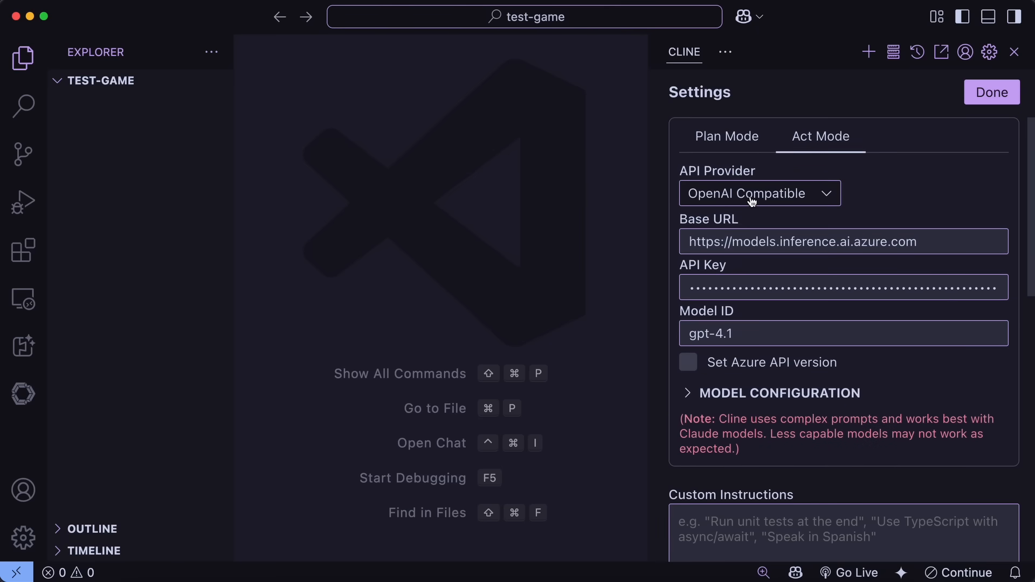
Select Requesty with openai/gpt-4.1 and return to the Cline chat.
{"action": "left_click", "coordinate": [758, 193]}
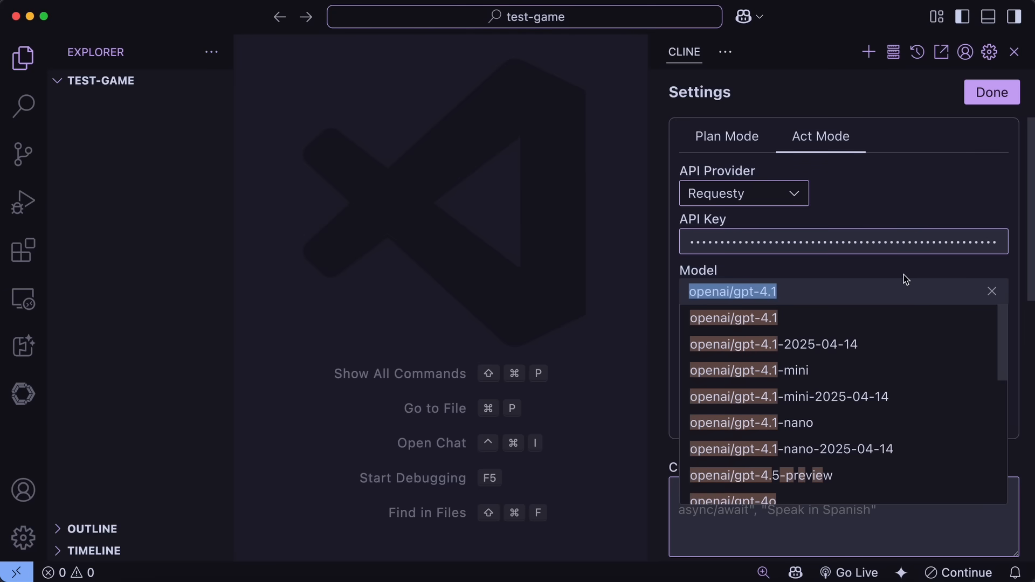
{"action": "left_click", "coordinate": [992, 93]}
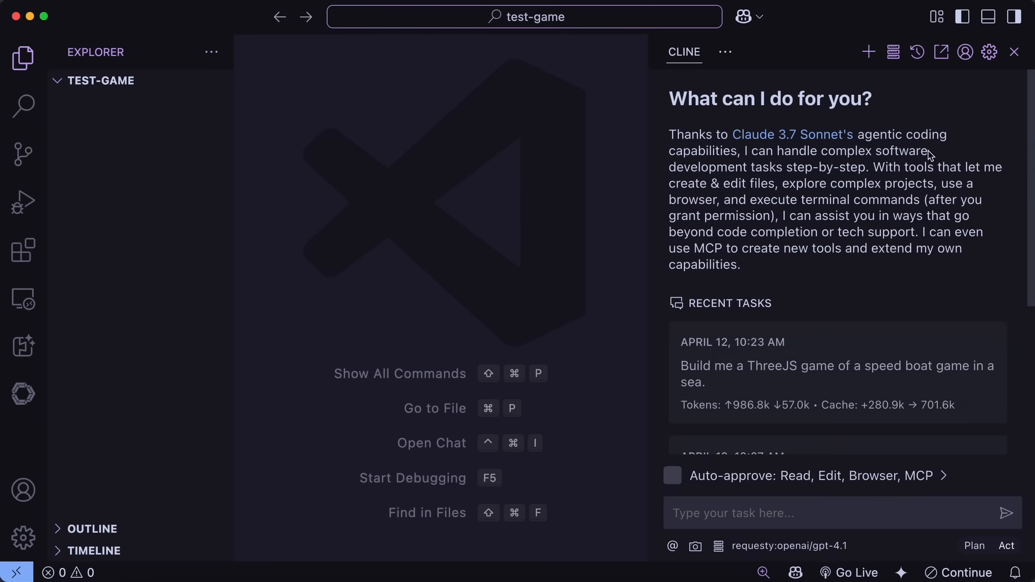
{"action": "mouse_move", "coordinate": [771, 86]}
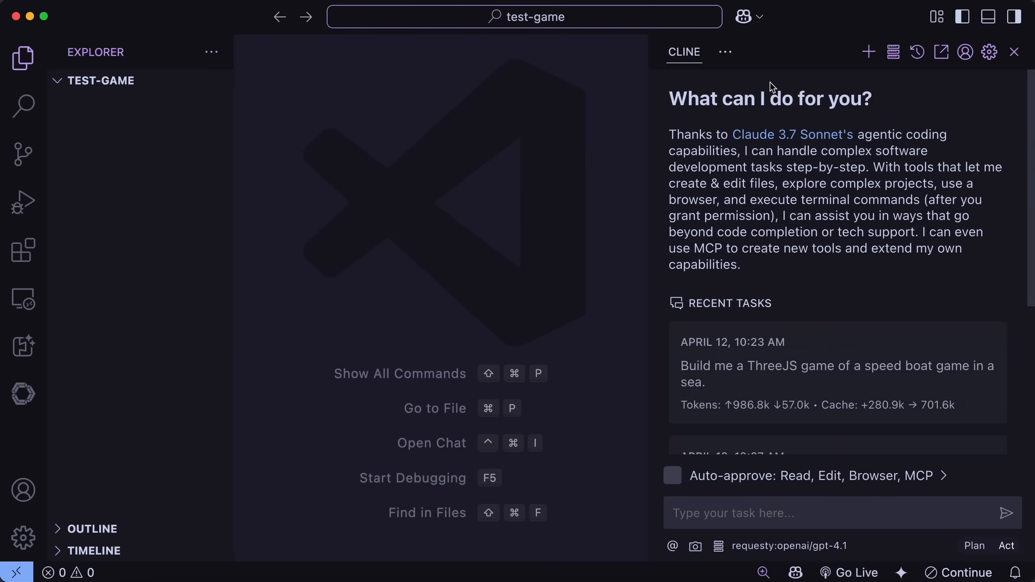
Switch the side panel to Roo Code, confirm Requesty with openai/gpt-4.1, and open its chat.
{"action": "left_click", "coordinate": [725, 52]}
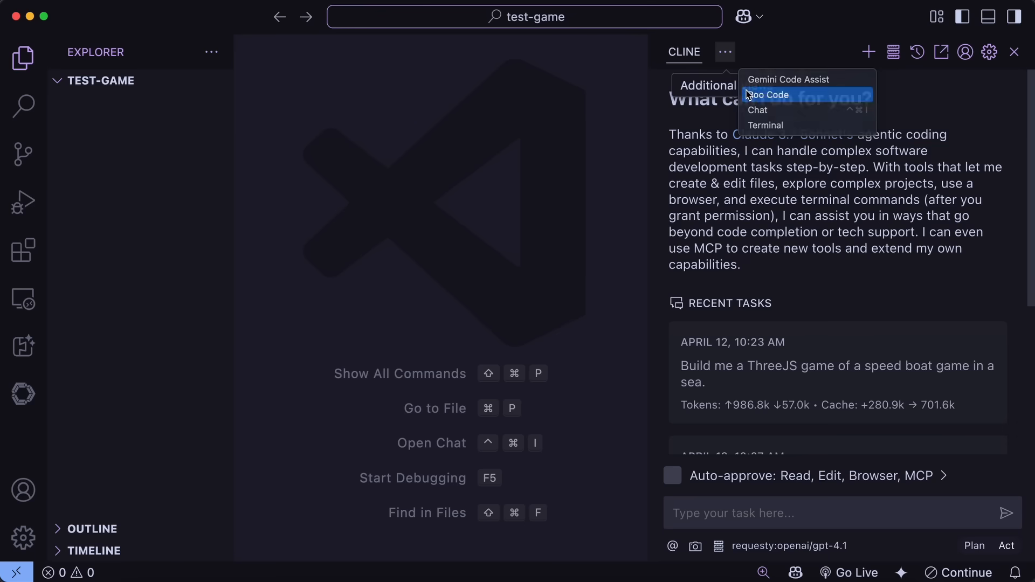
{"action": "left_click", "coordinate": [768, 94]}
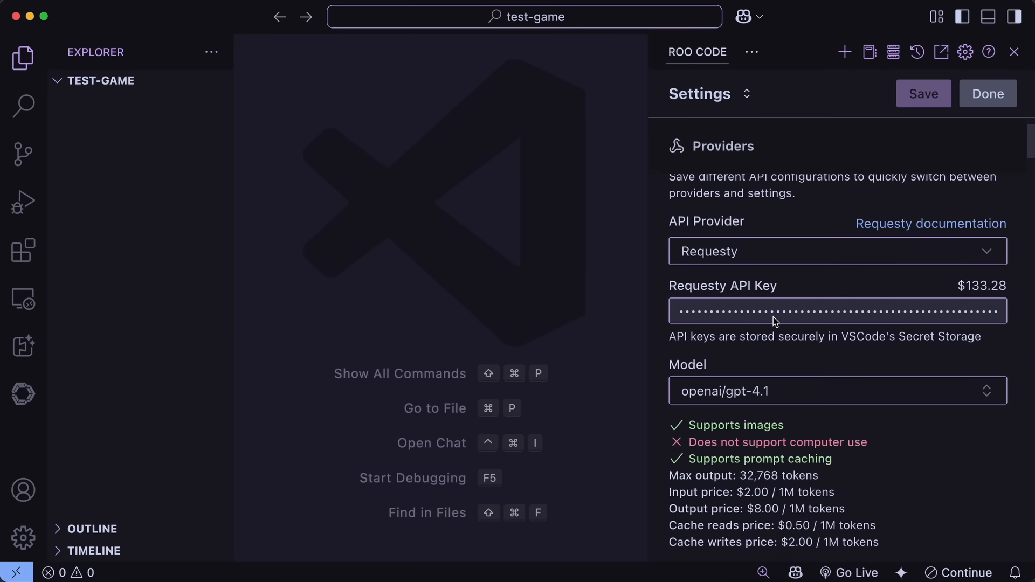
{"action": "mouse_move", "coordinate": [742, 365]}
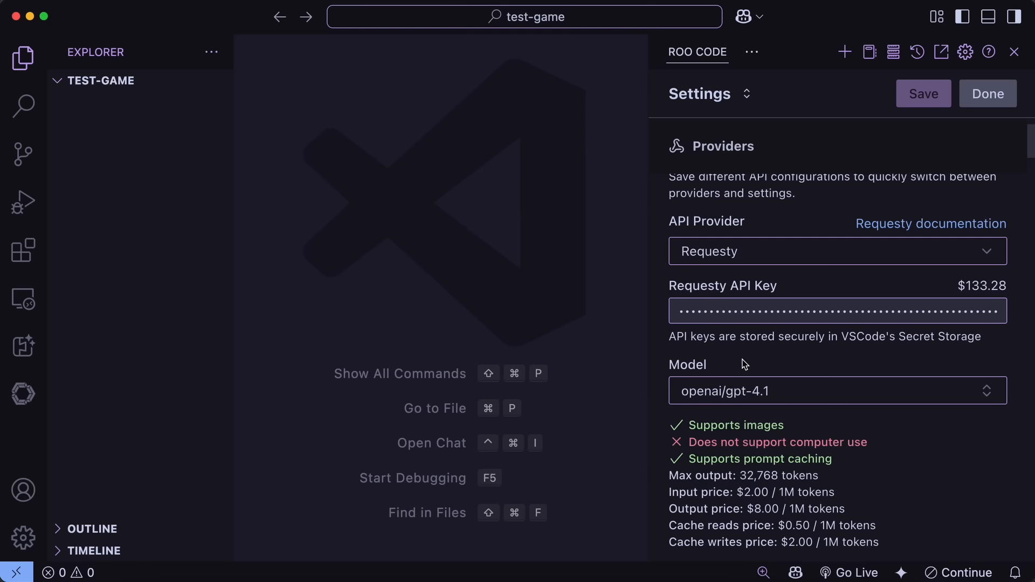
{"action": "mouse_move", "coordinate": [720, 356]}
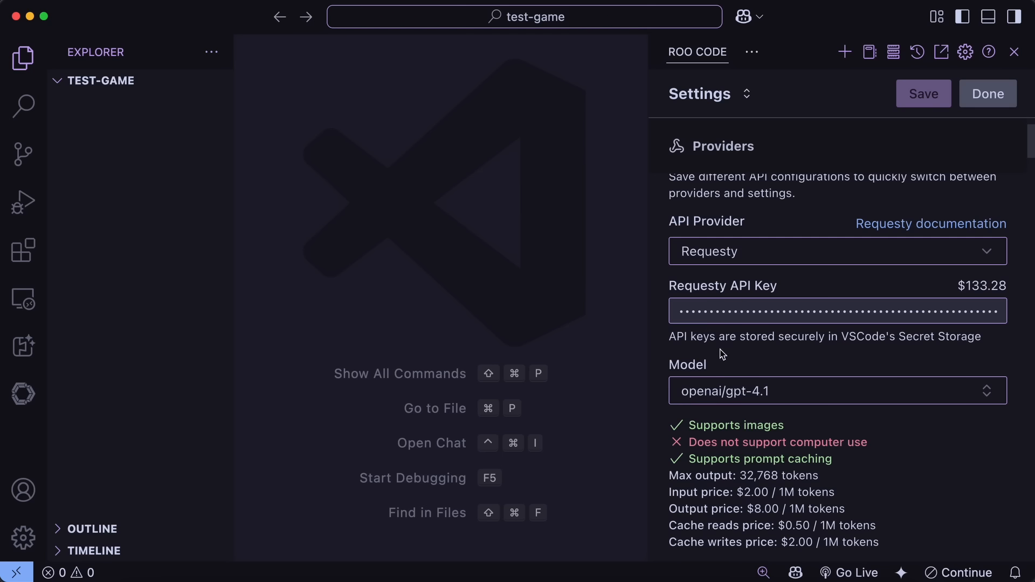
{"action": "mouse_move", "coordinate": [733, 341]}
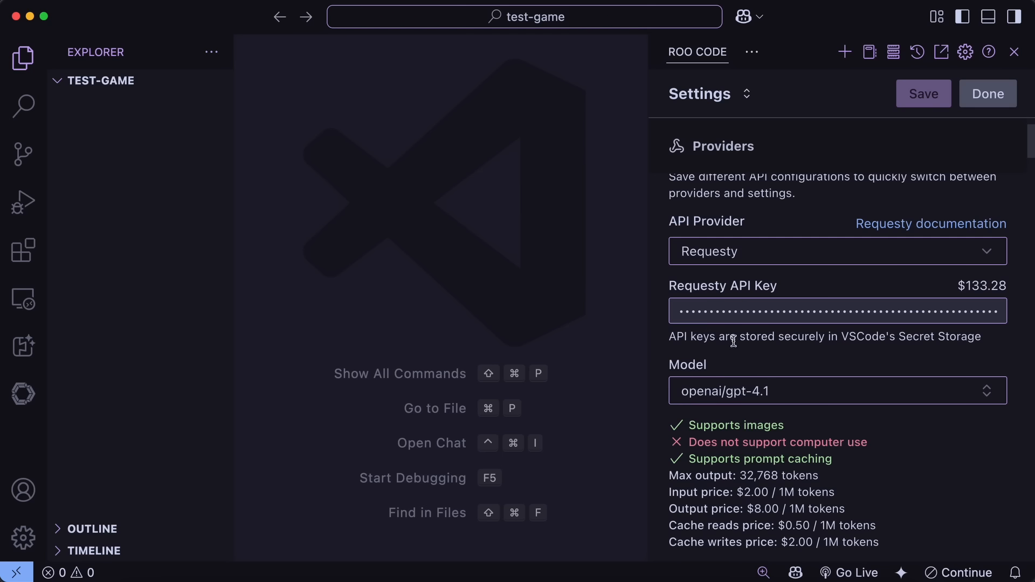
{"action": "mouse_move", "coordinate": [802, 205]}
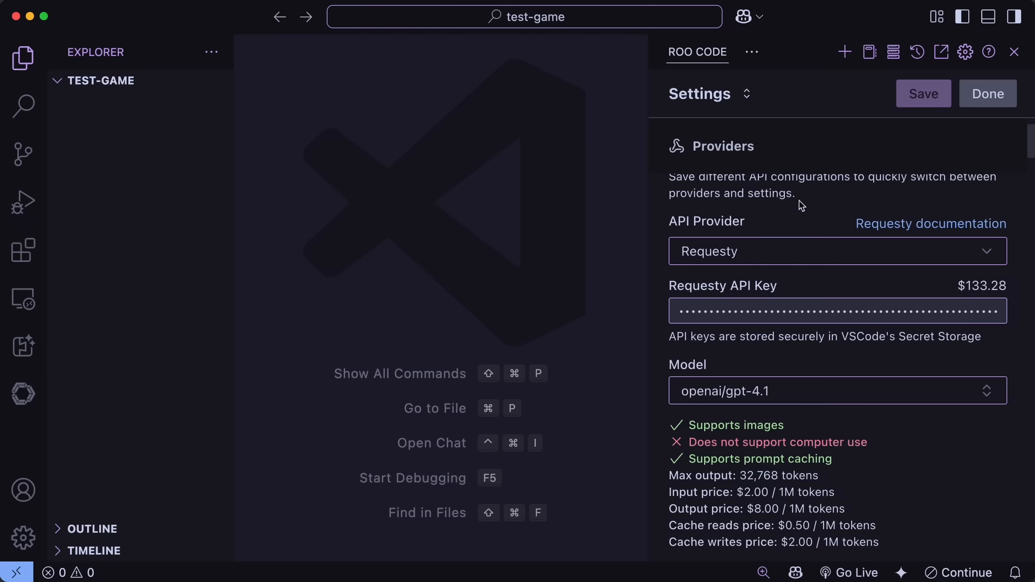
{"action": "left_click", "coordinate": [988, 93]}
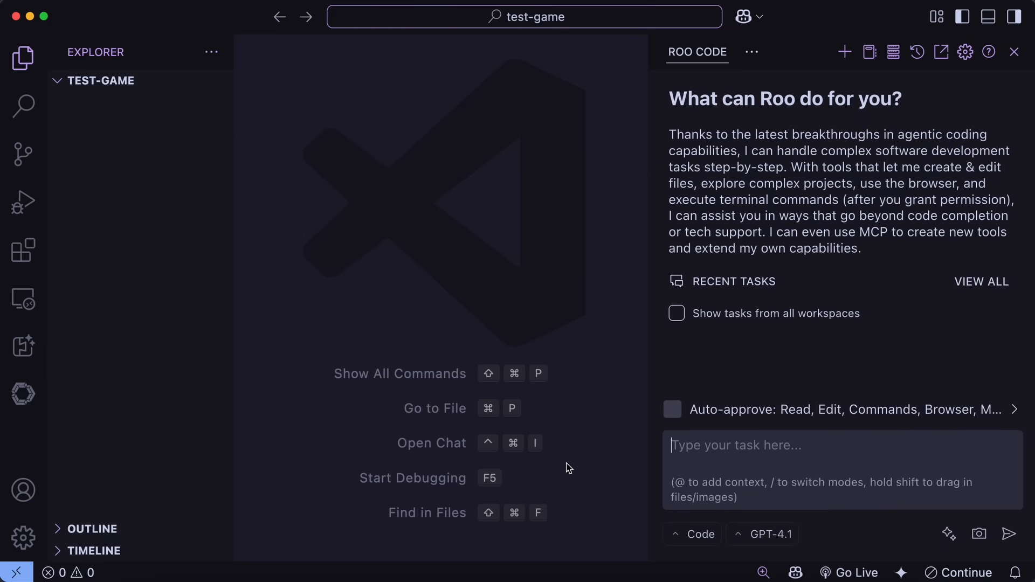
{"action": "mouse_move", "coordinate": [712, 465]}
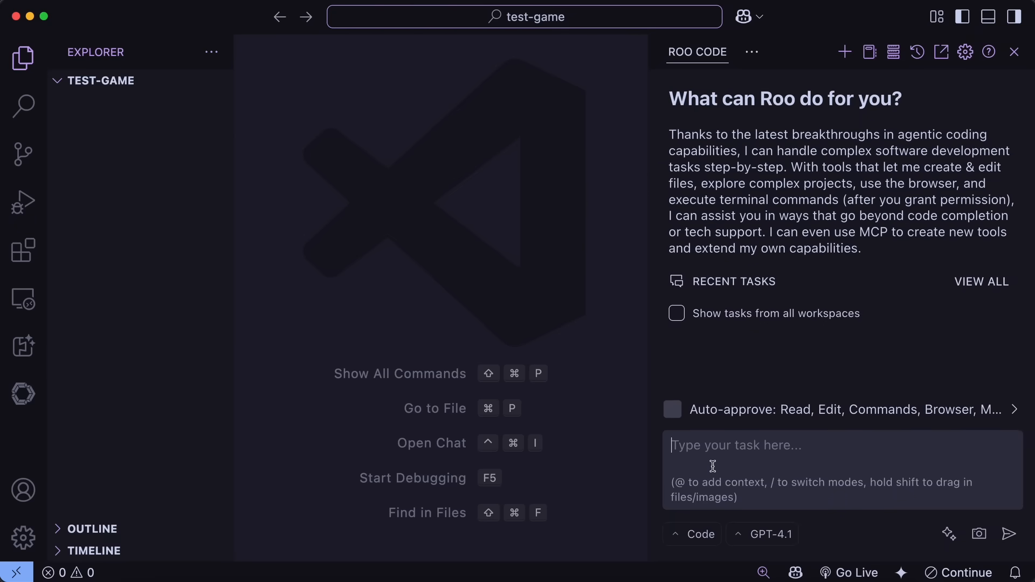
Send Roo Code the 'Build me a' 3D plane game prompt, approve saving index.html and running open index.html.
{"action": "type", "text": "Build me a 3d game where i"}
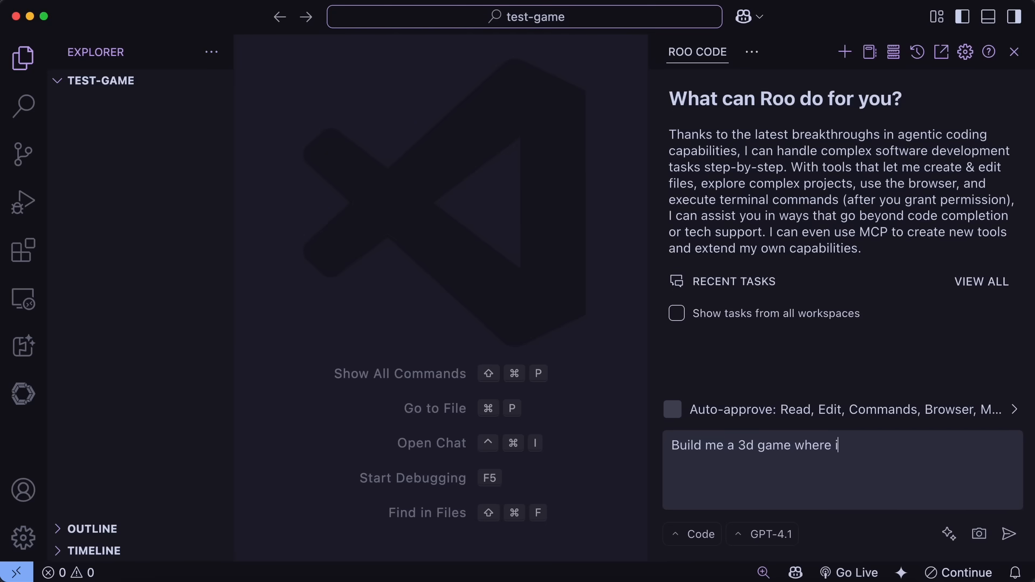
{"action": "left_click", "coordinate": [1005, 534]}
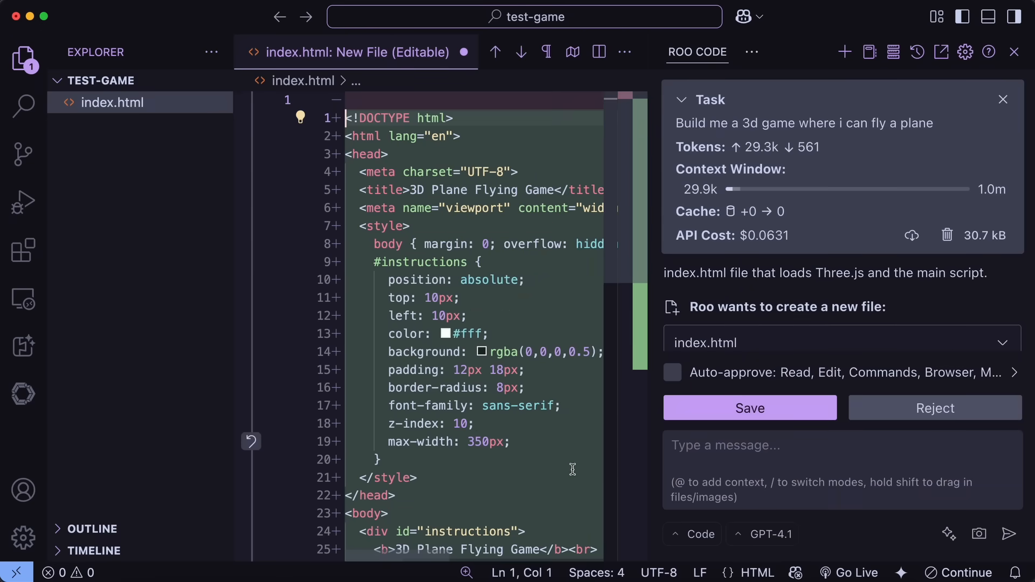
{"action": "left_click", "coordinate": [750, 408]}
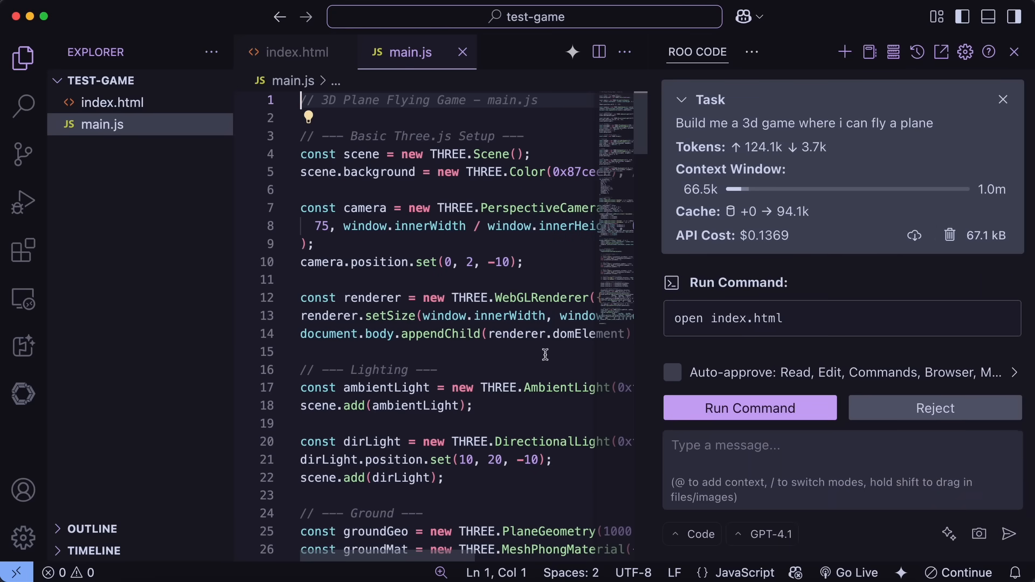
{"action": "left_click", "coordinate": [750, 407]}
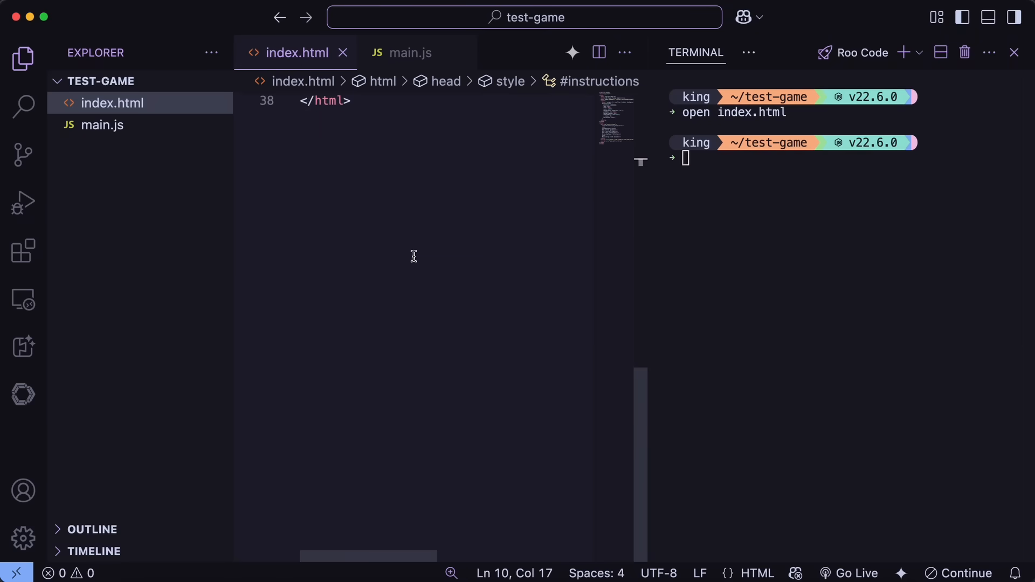
View the generated main.js with the plane's controls and animation loop, then the panel's other options.
{"action": "left_click", "coordinate": [410, 53]}
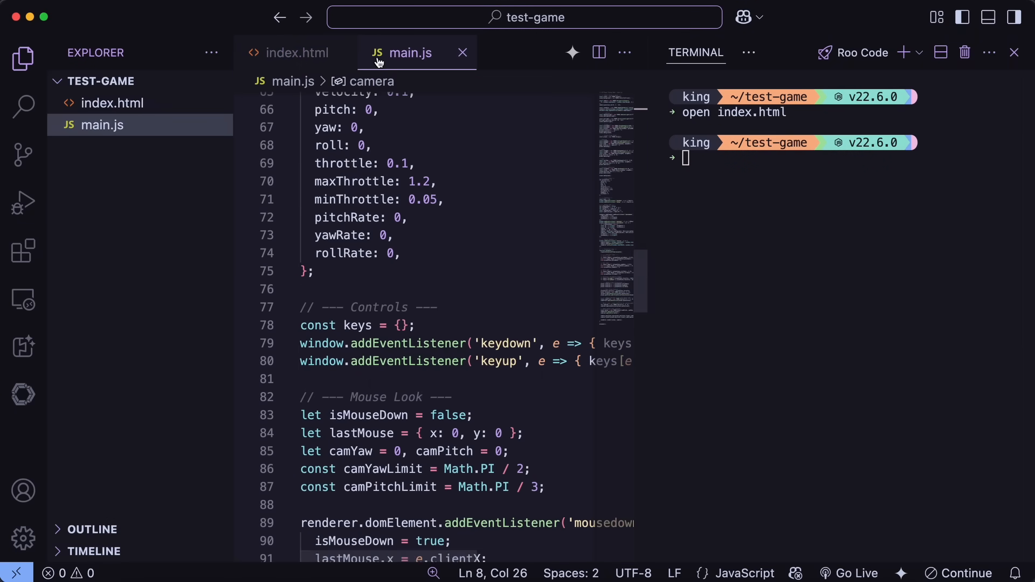
{"action": "left_click", "coordinate": [748, 52]}
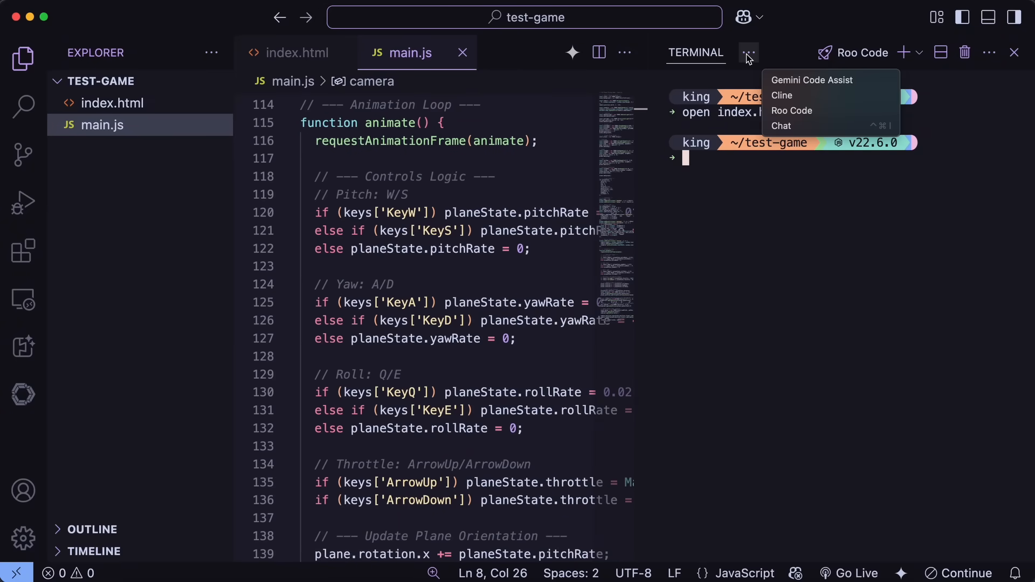
{"action": "left_click", "coordinate": [791, 110]}
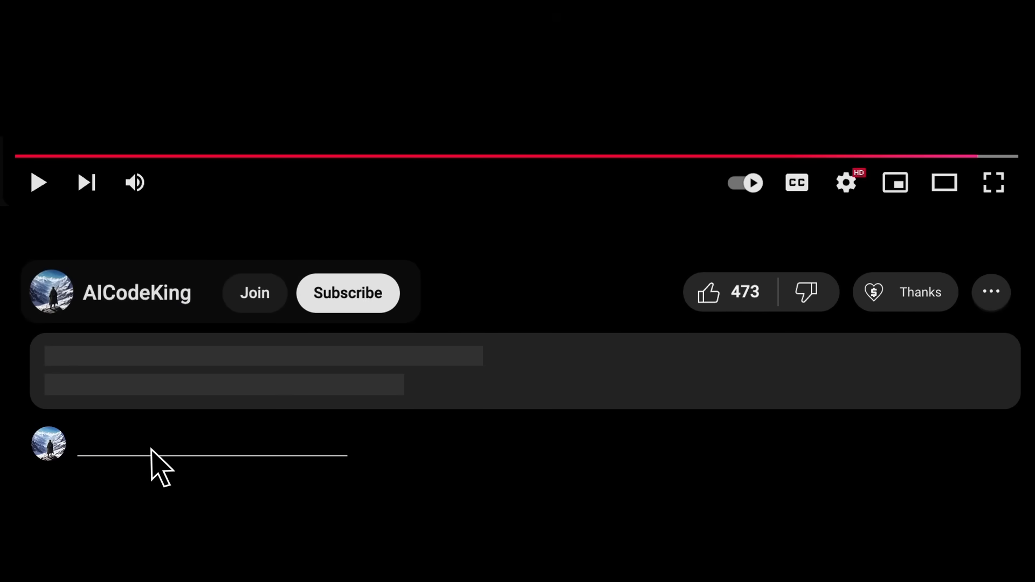
View the Super Thanks tipping dialog and then the Join this channel membership tiers.
{"action": "left_click", "coordinate": [906, 292]}
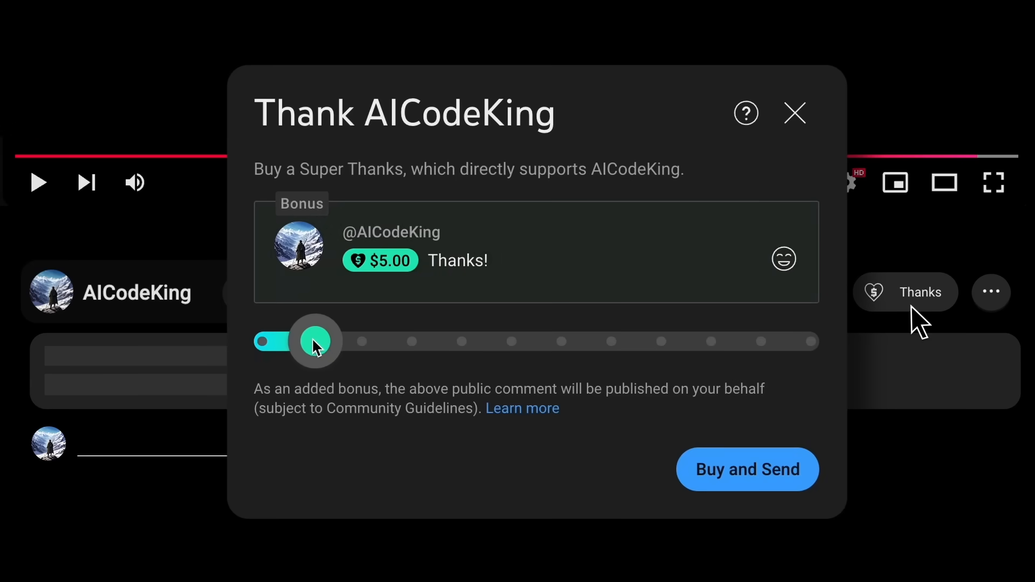
{"action": "left_click", "coordinate": [255, 293]}
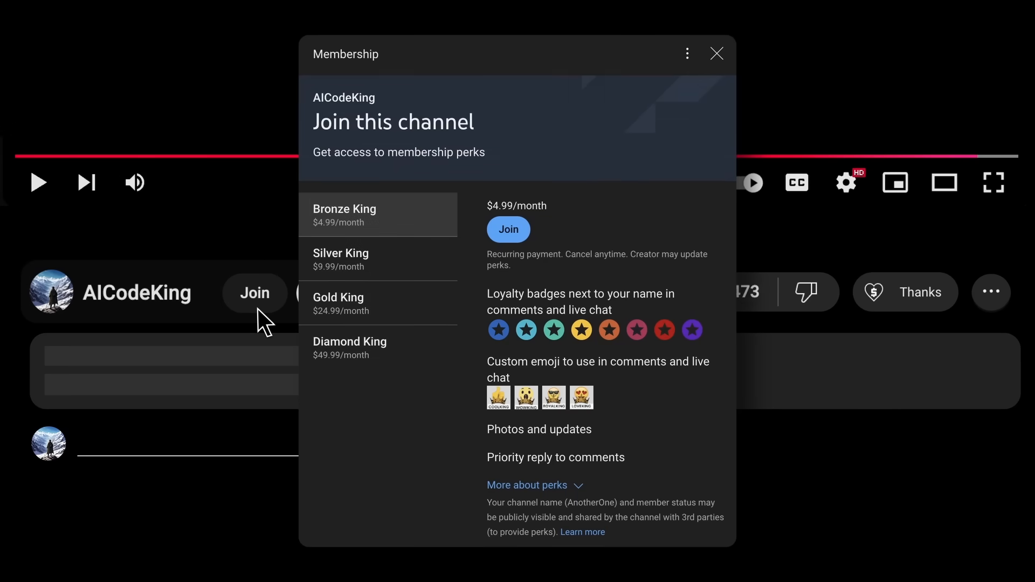